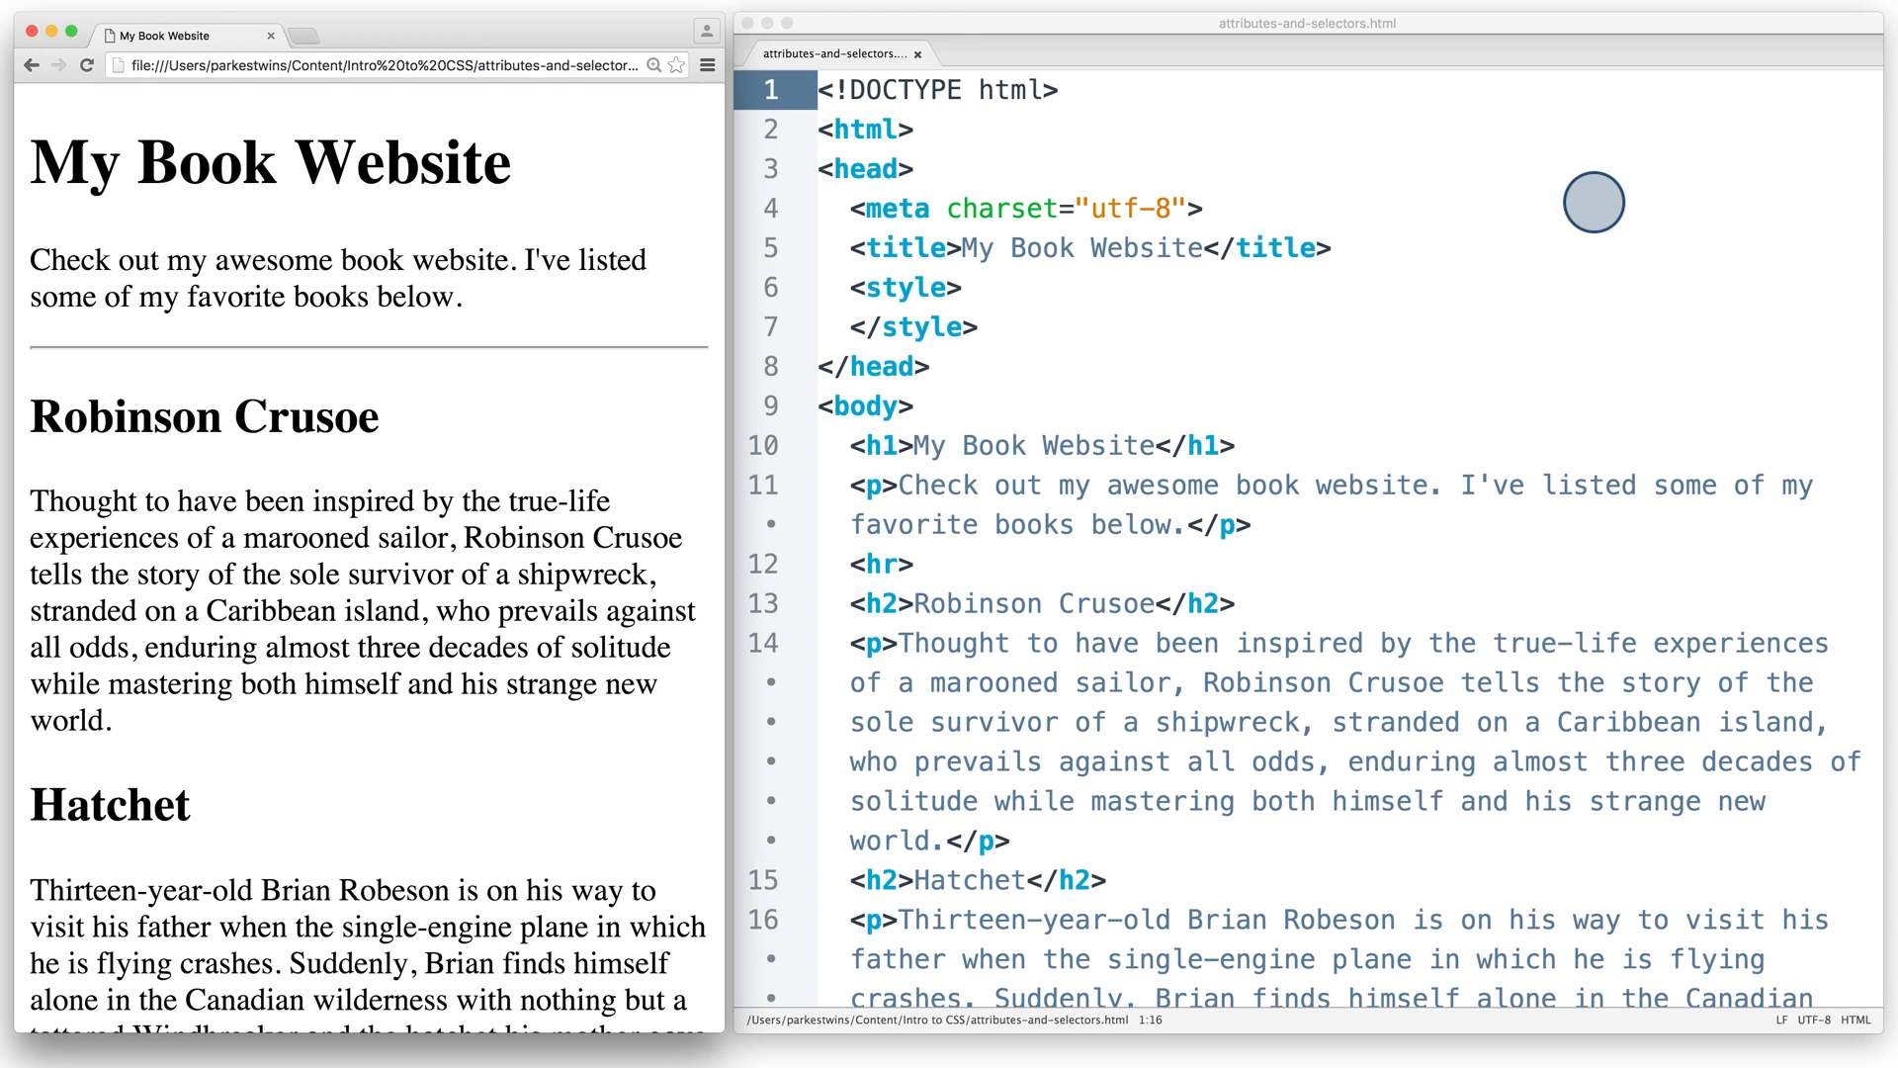
mouse_move(1289, 439)
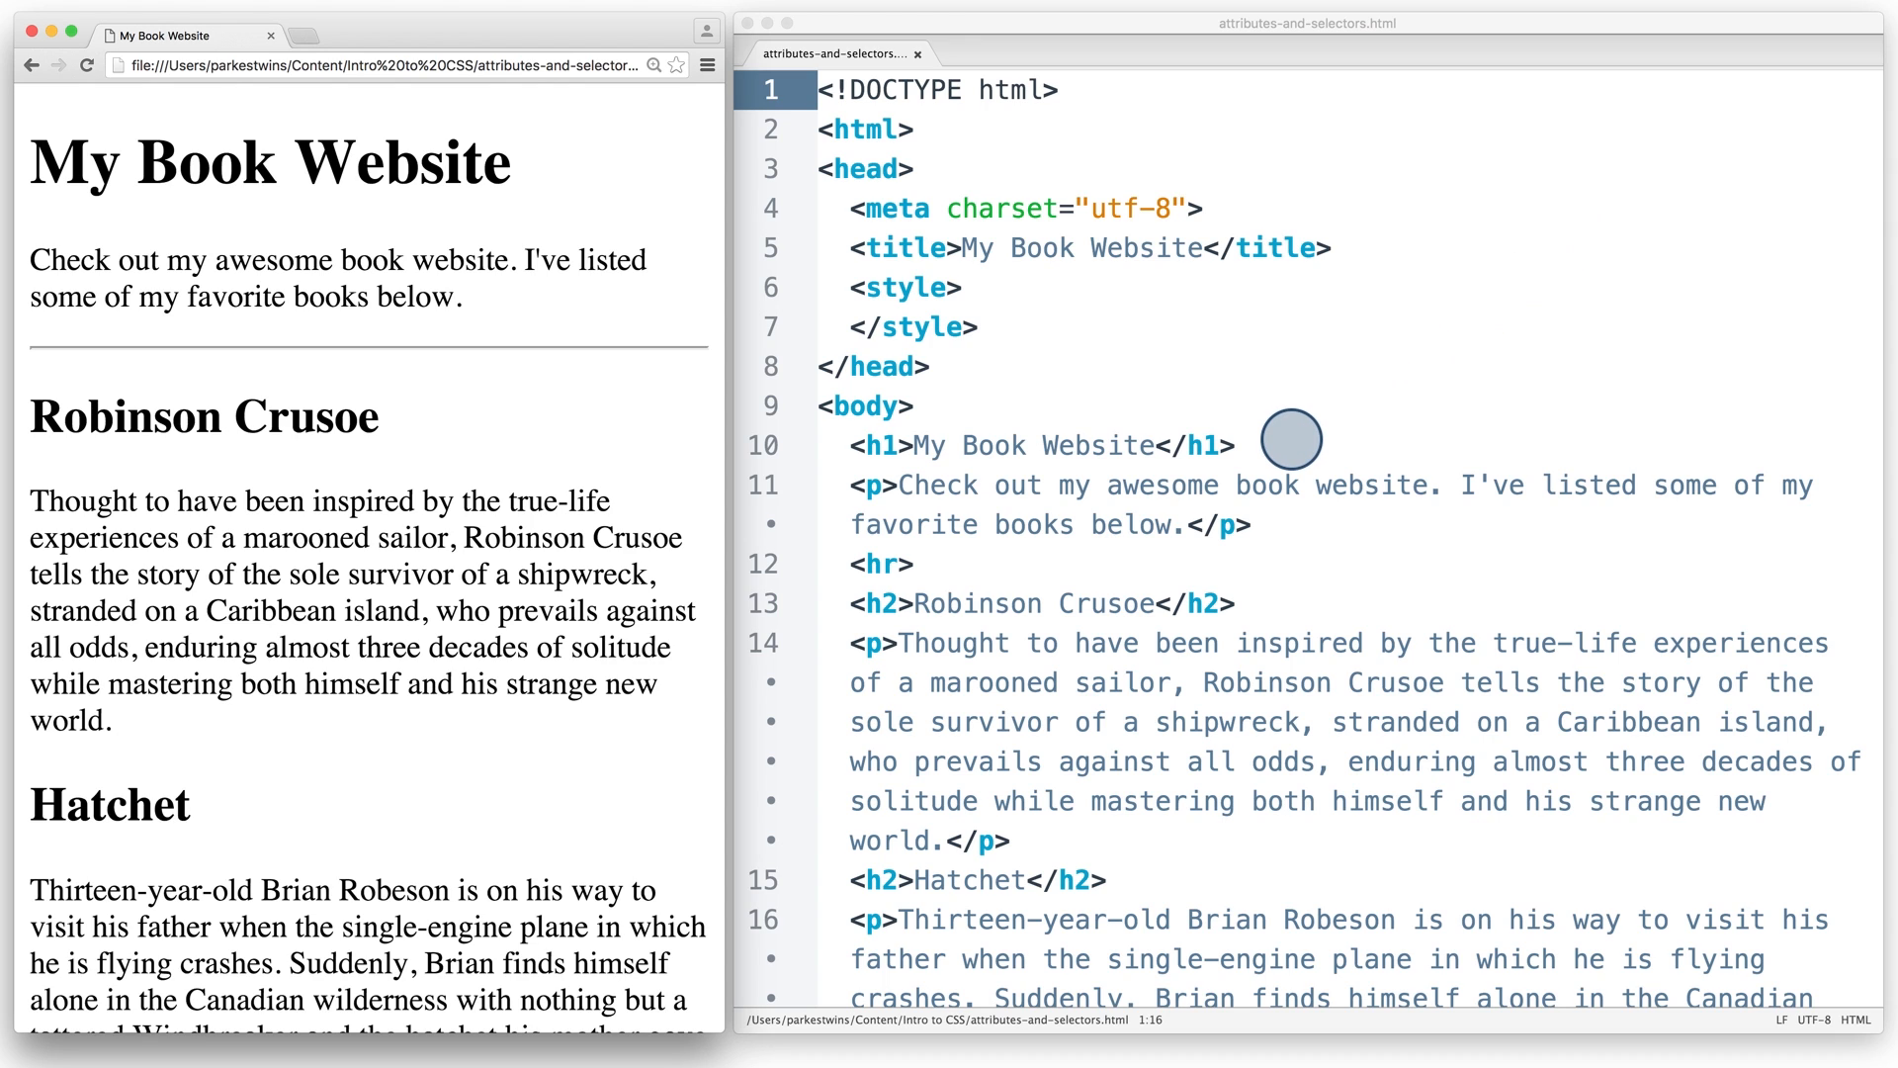
mouse_move(1190, 745)
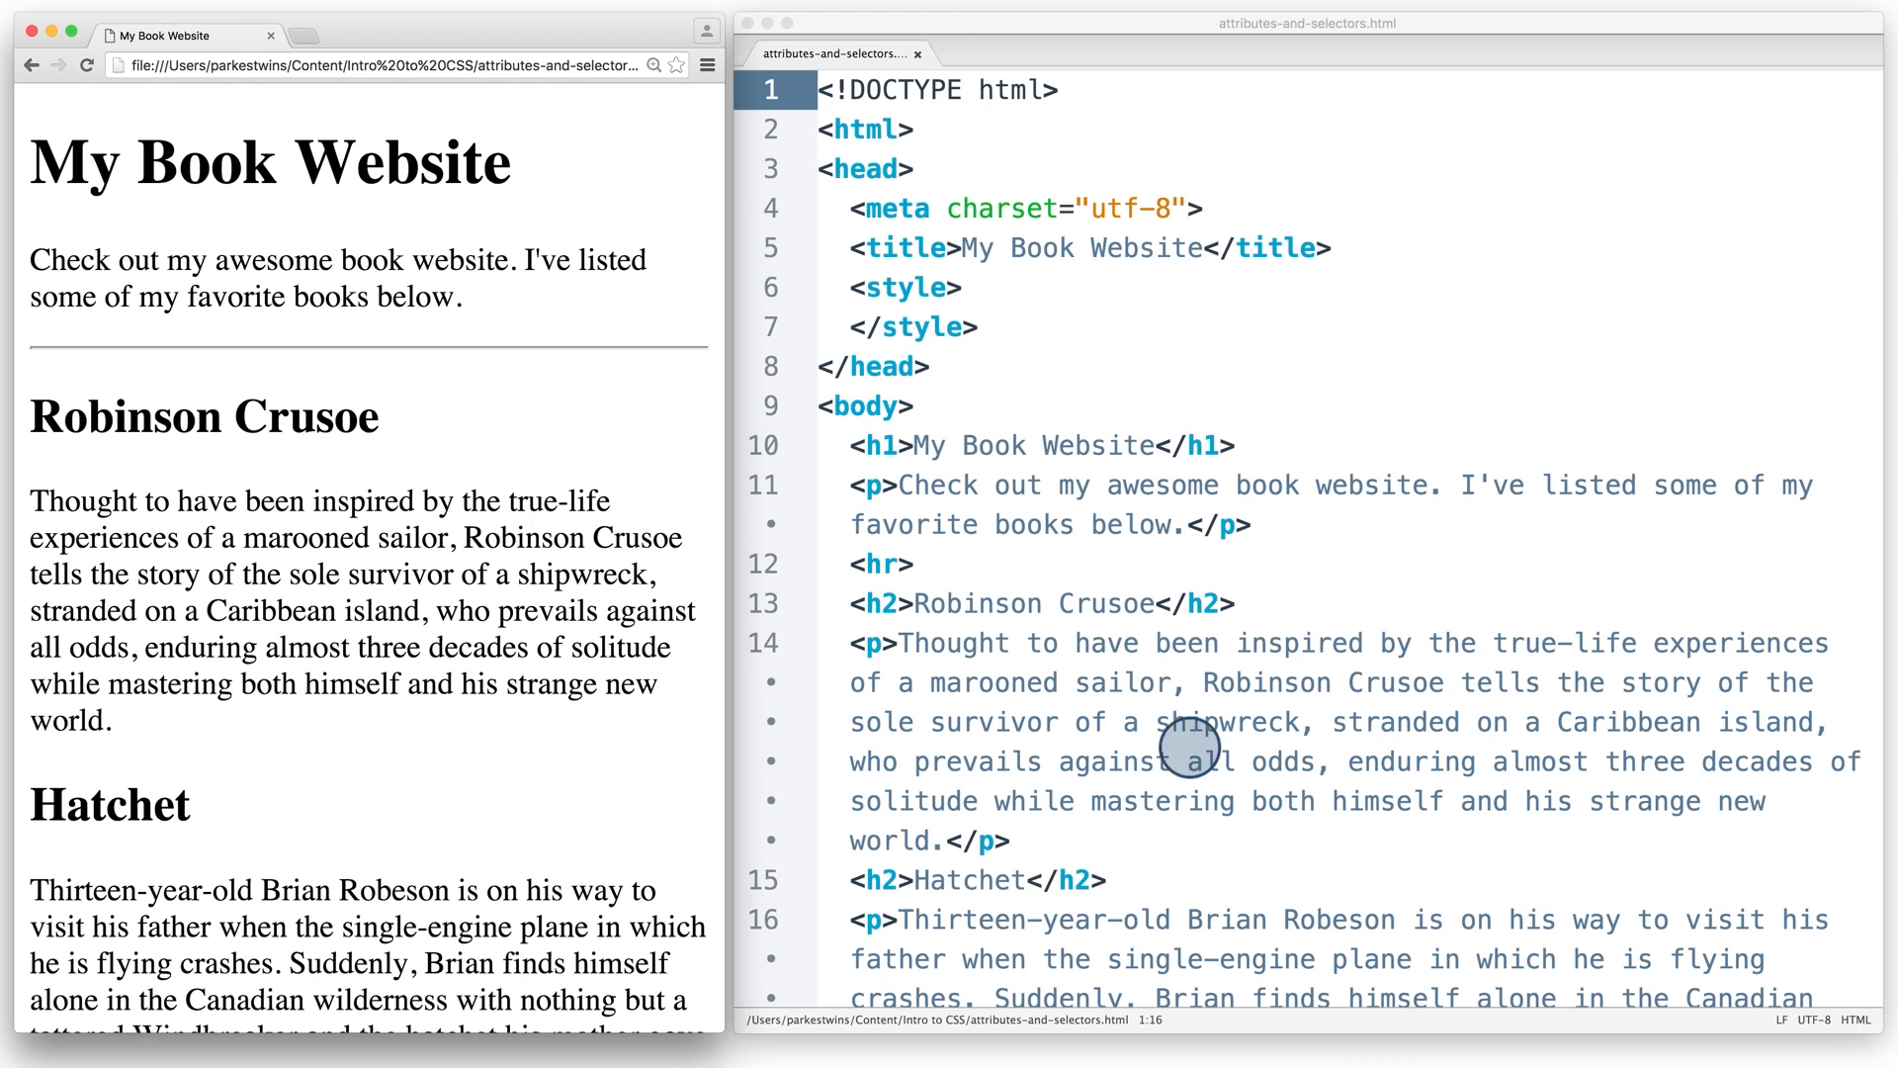
mouse_move(1056, 842)
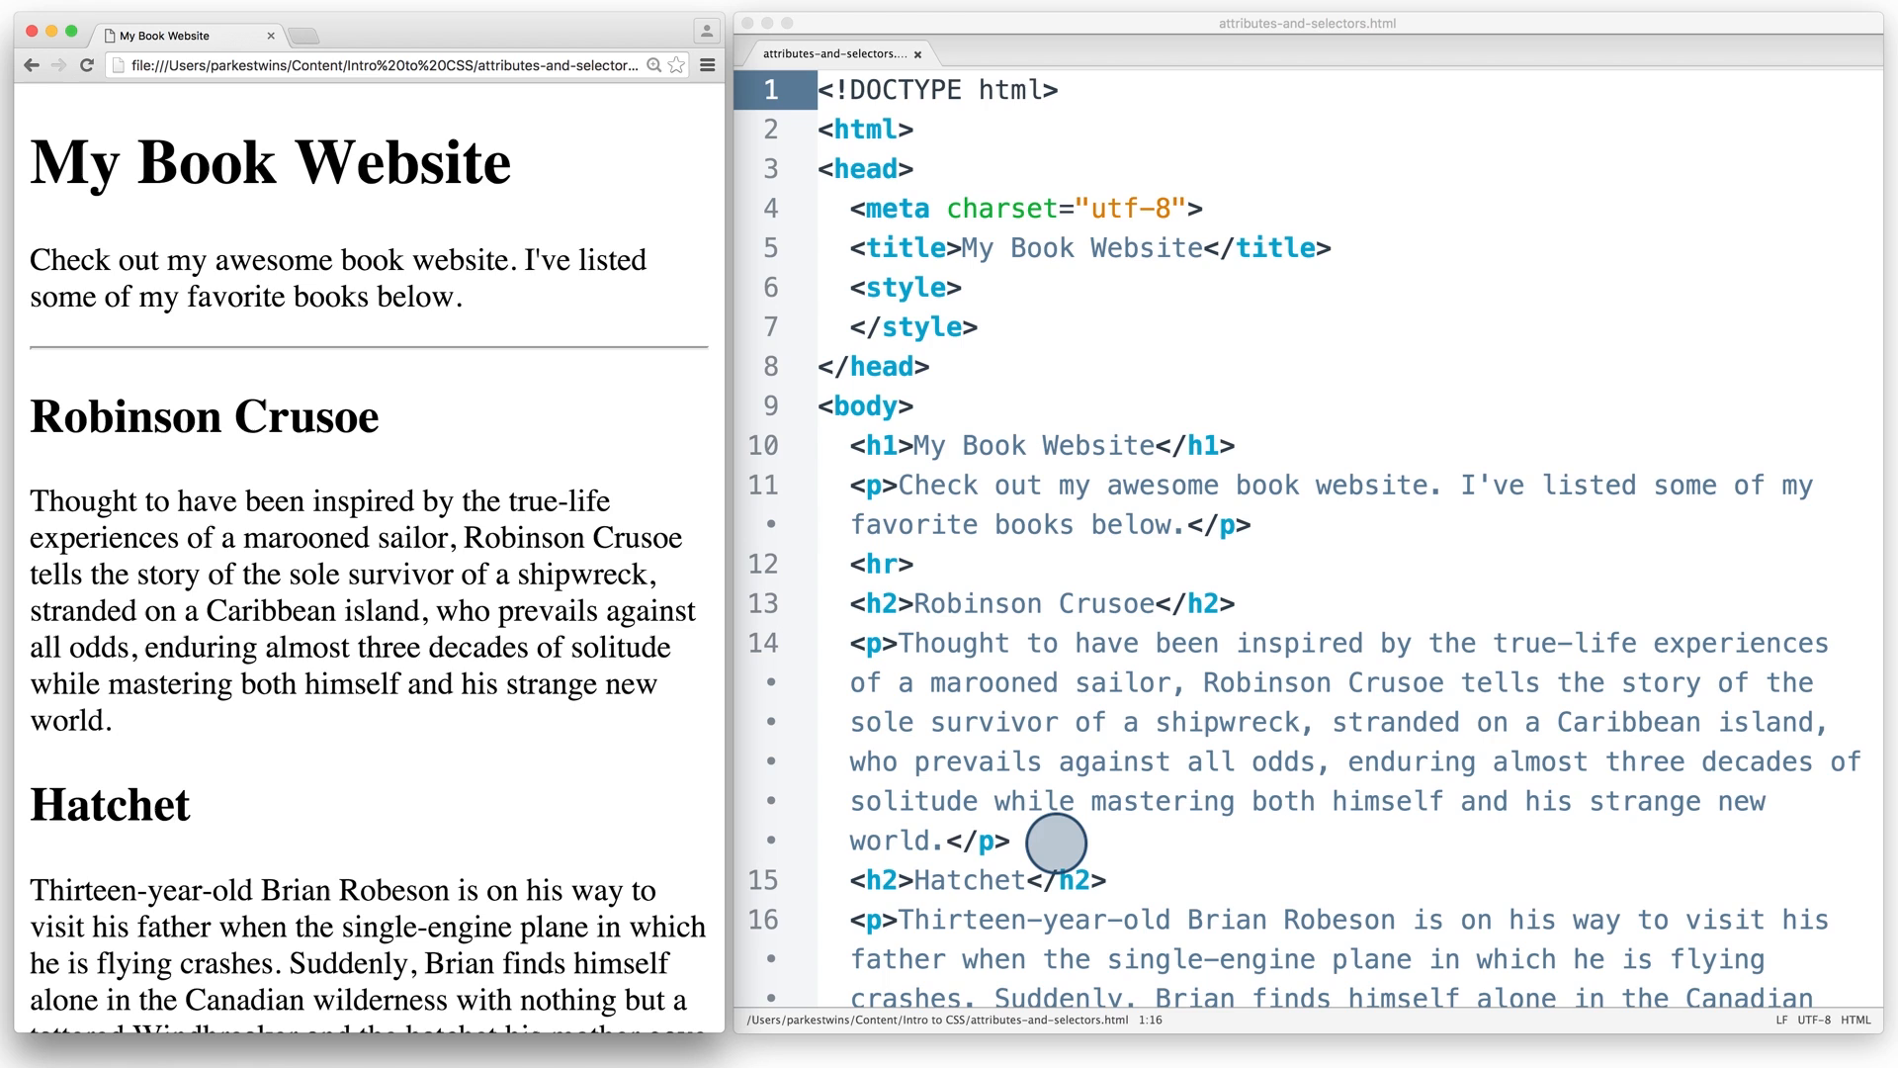
mouse_move(581, 768)
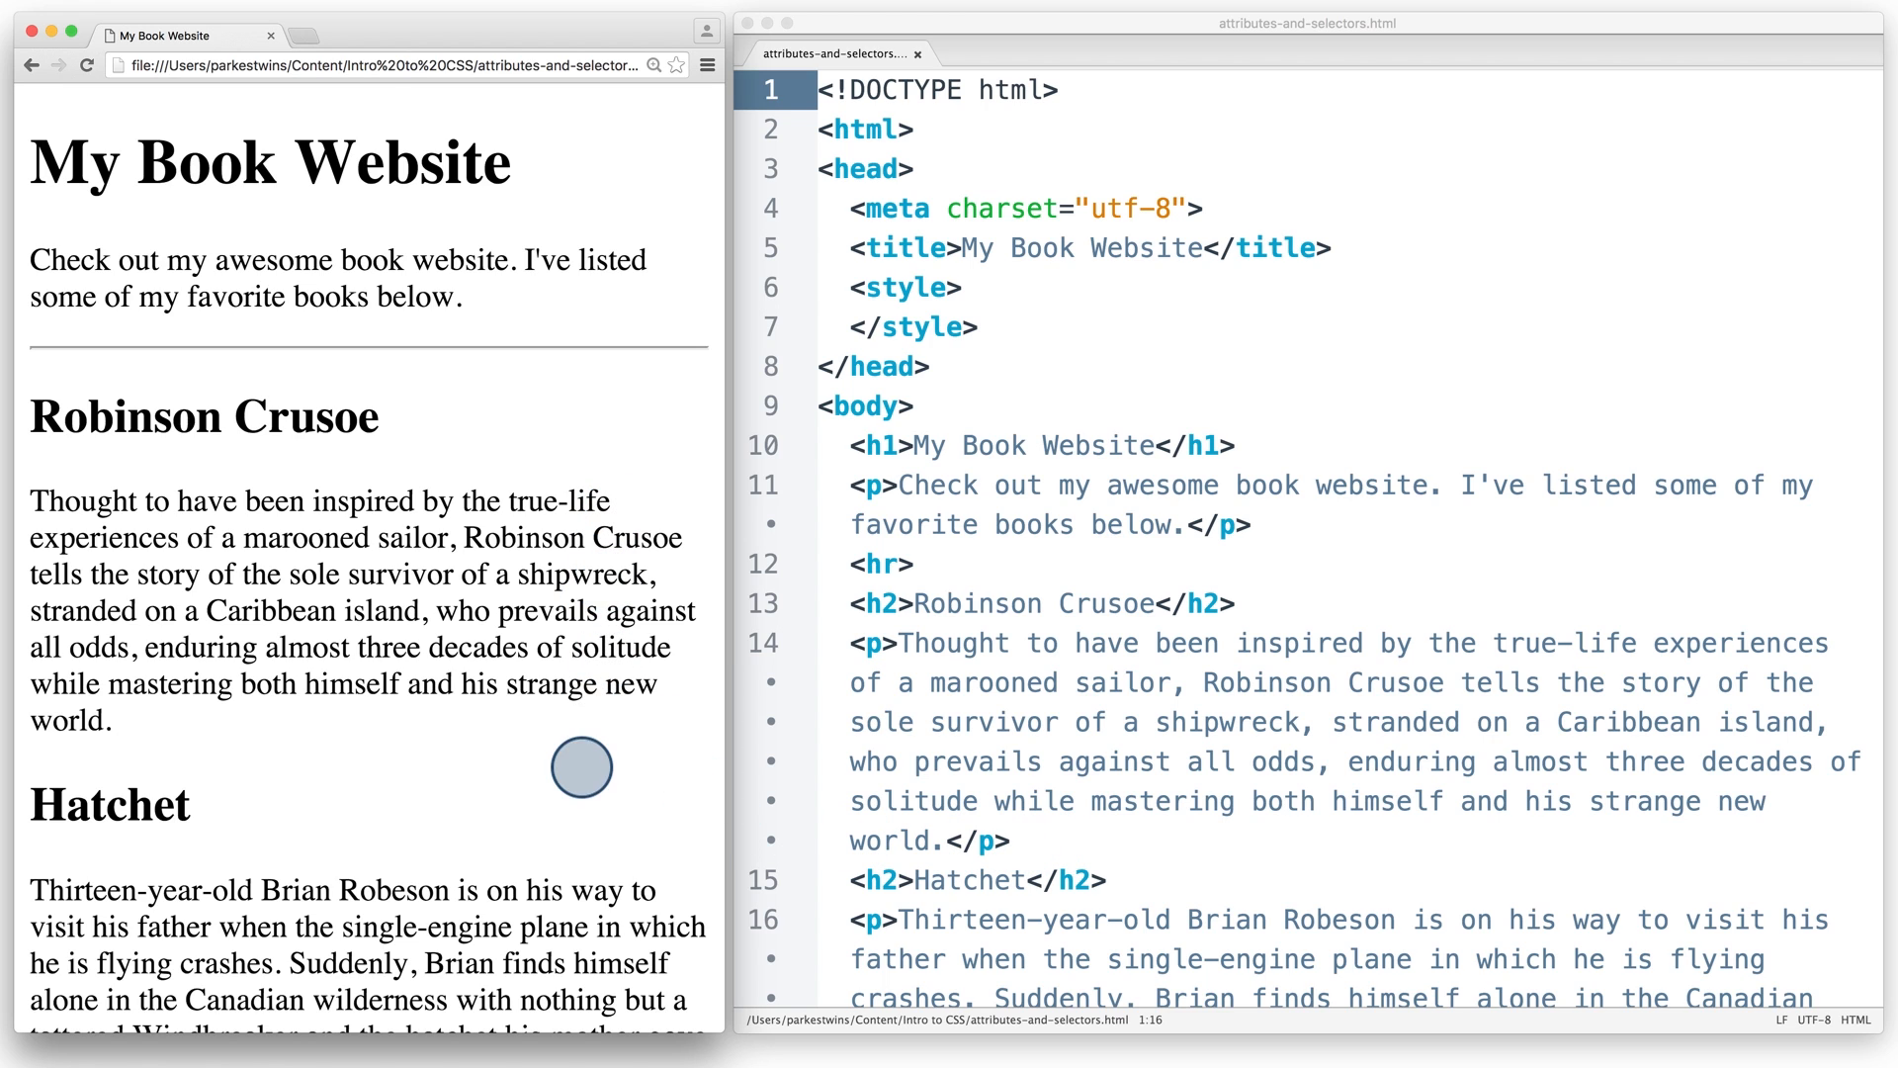
mouse_move(617, 265)
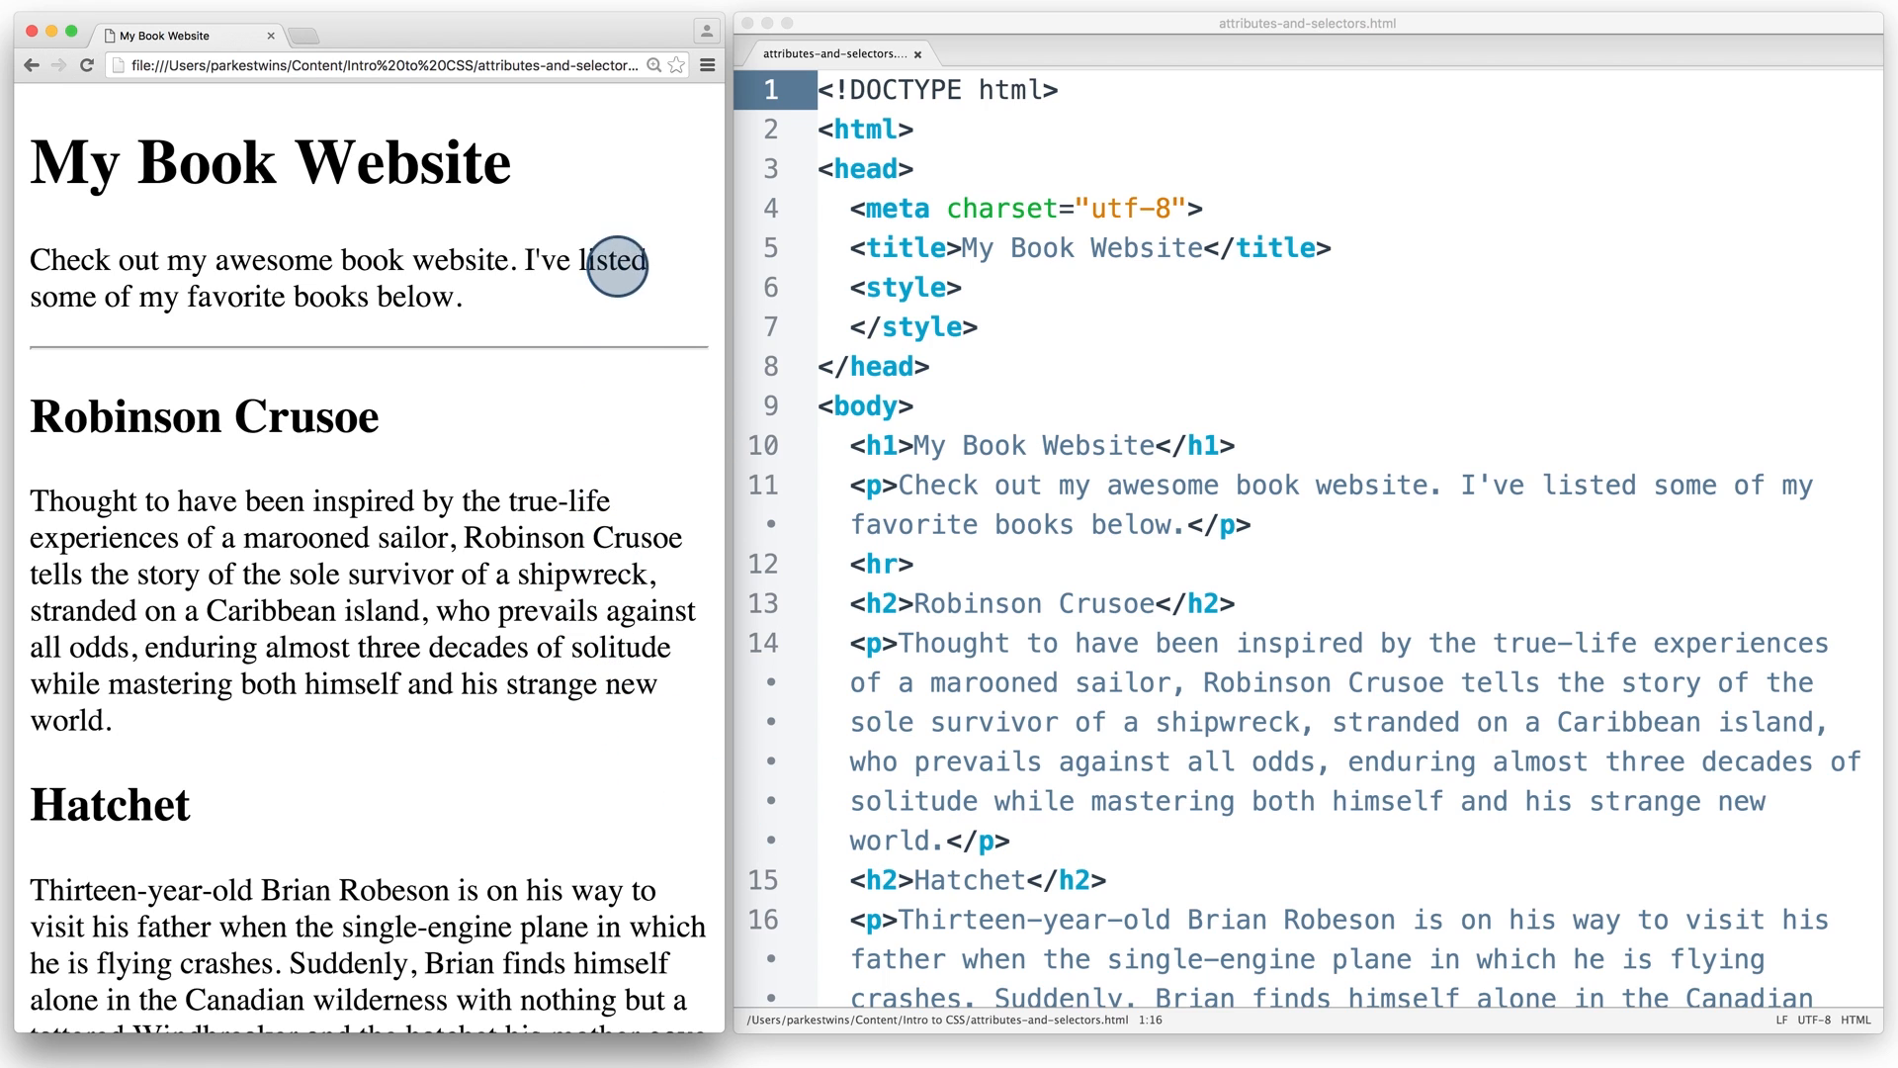
mouse_move(680, 285)
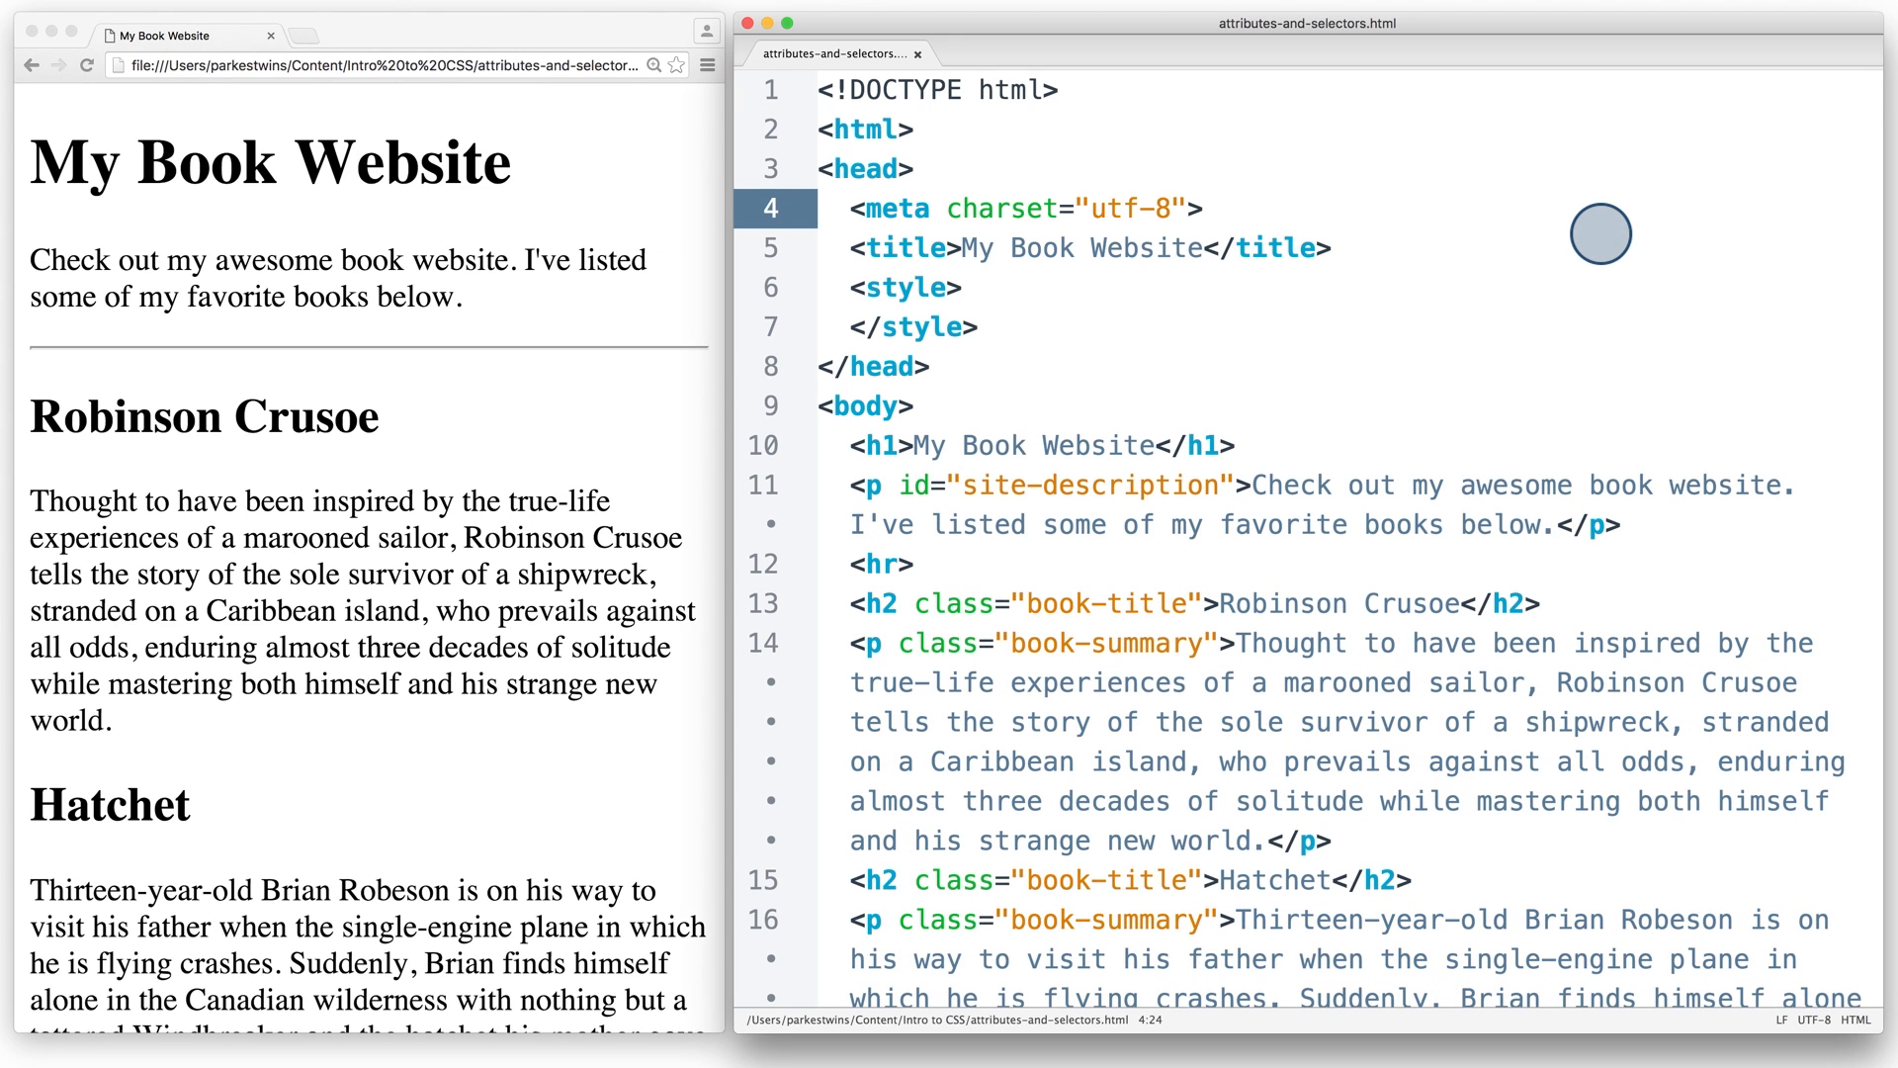
click(1198, 207)
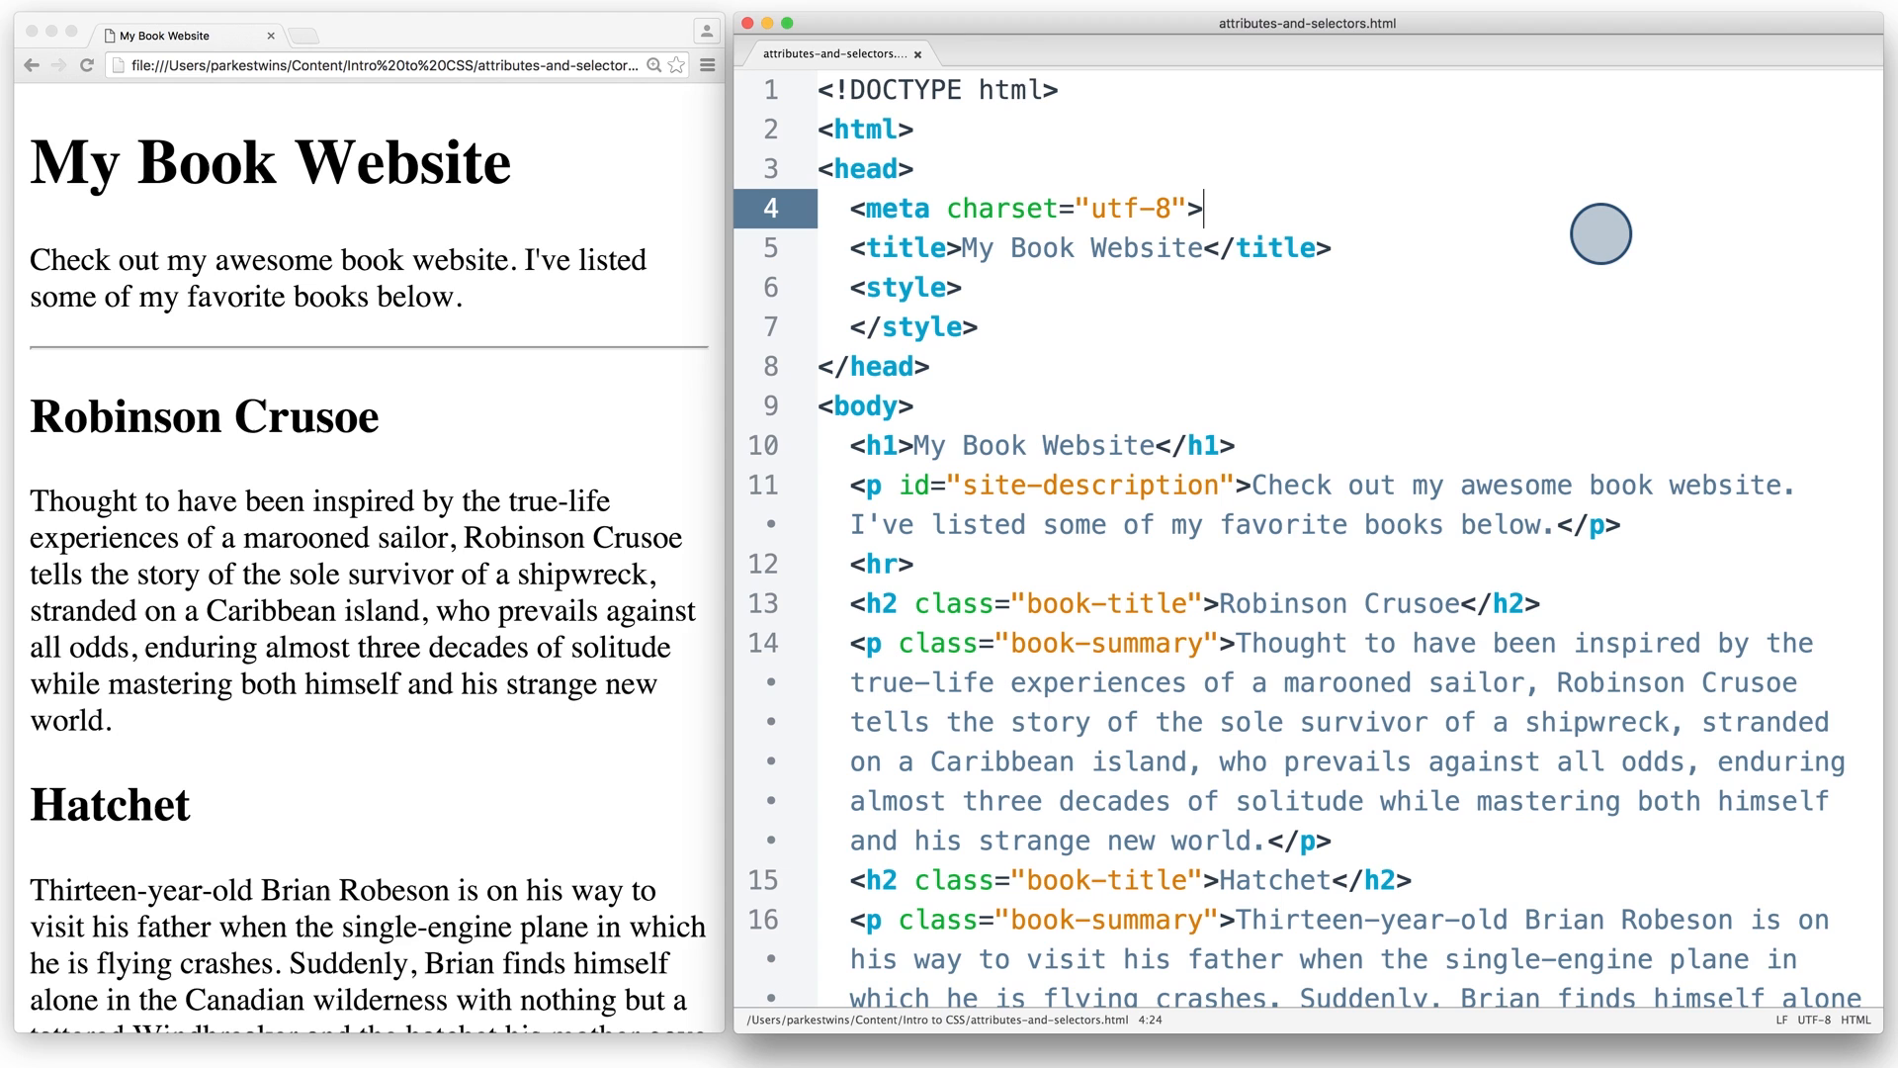
mouse_move(907, 485)
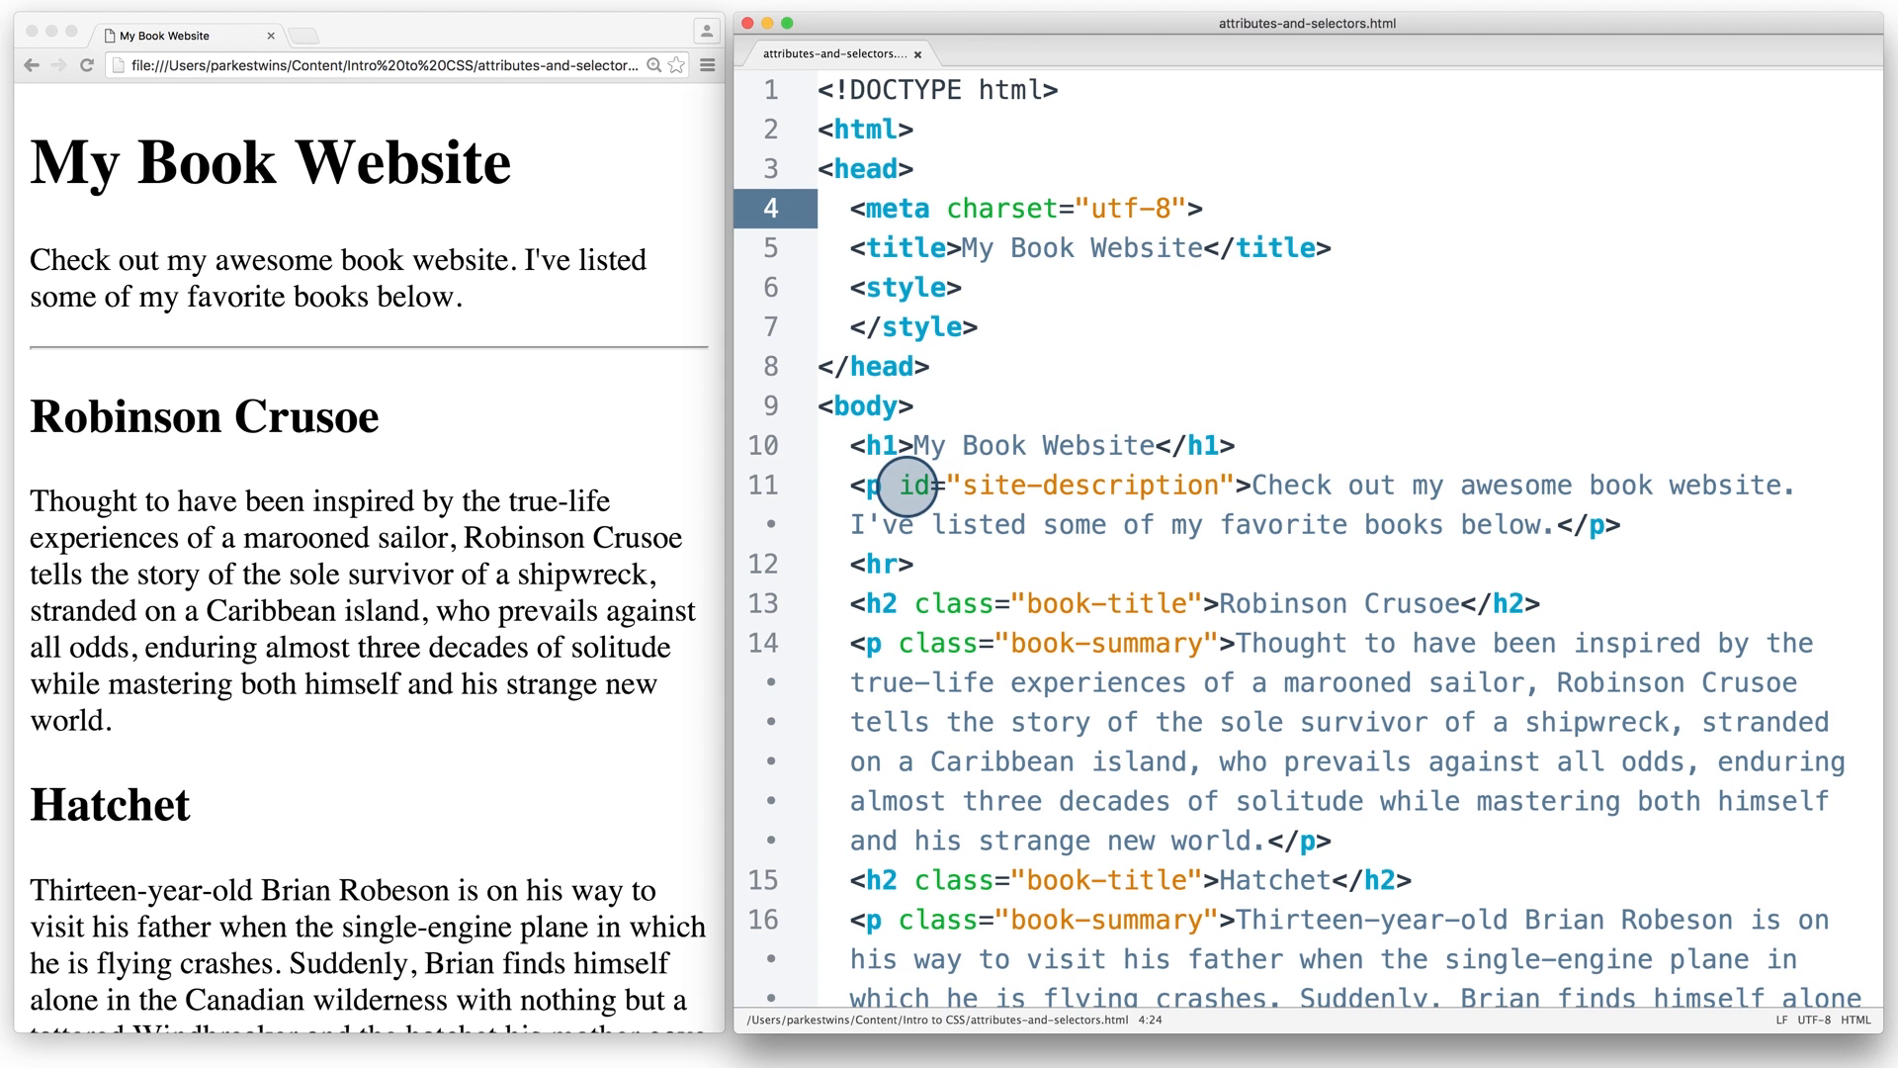
mouse_move(1626, 502)
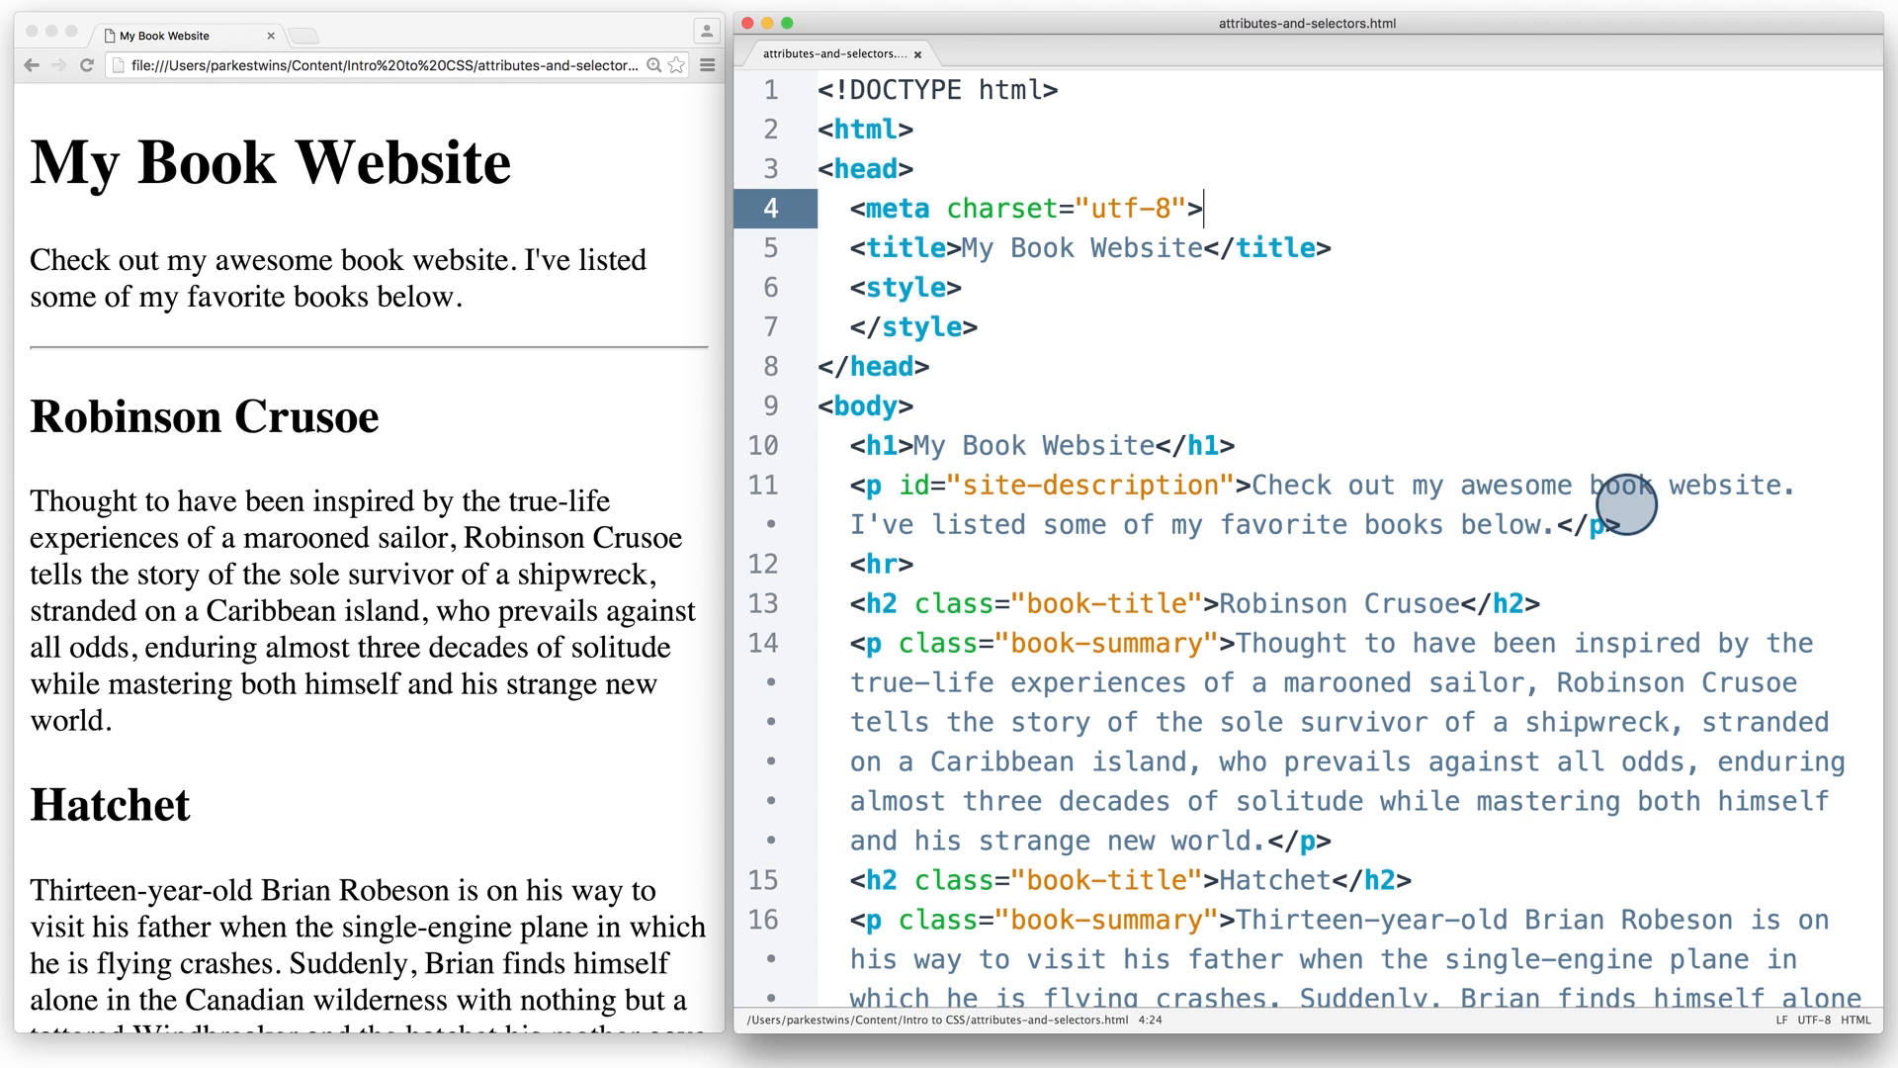
scroll(down, 3)
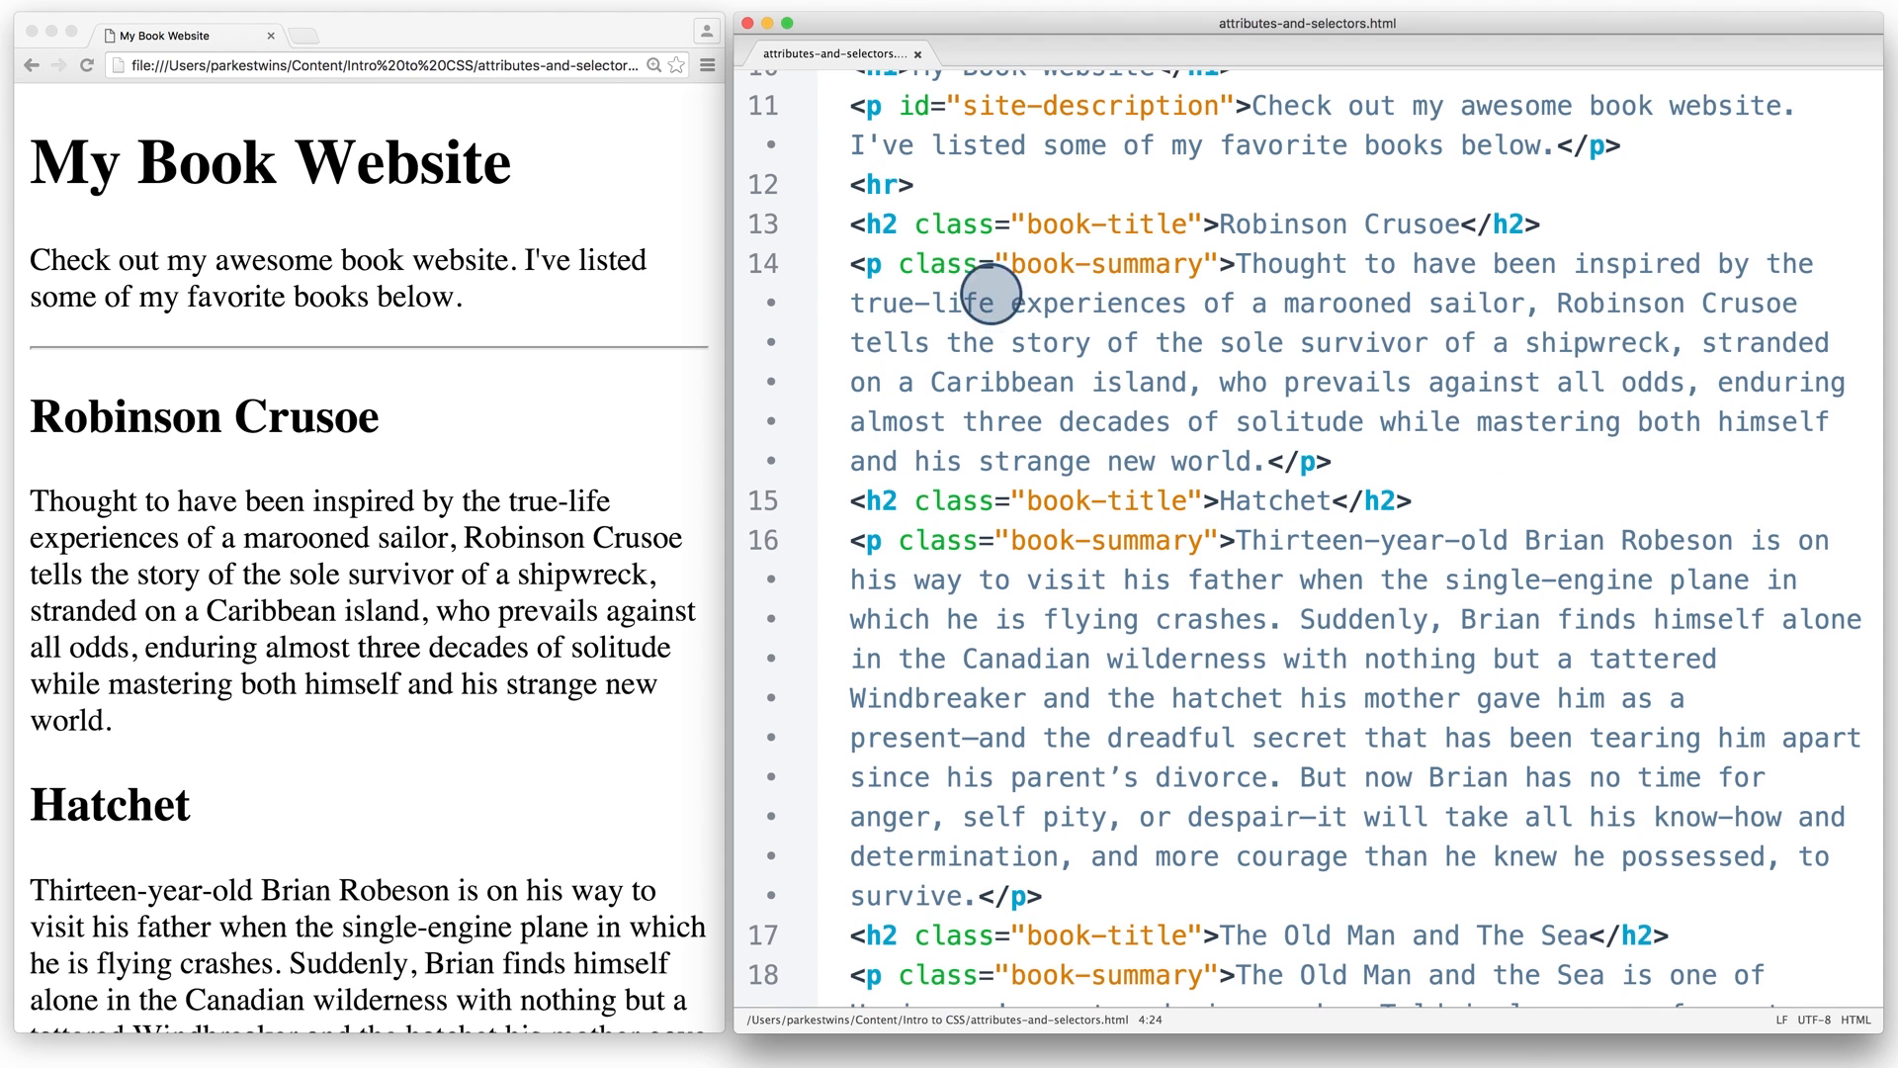
mouse_move(1224, 303)
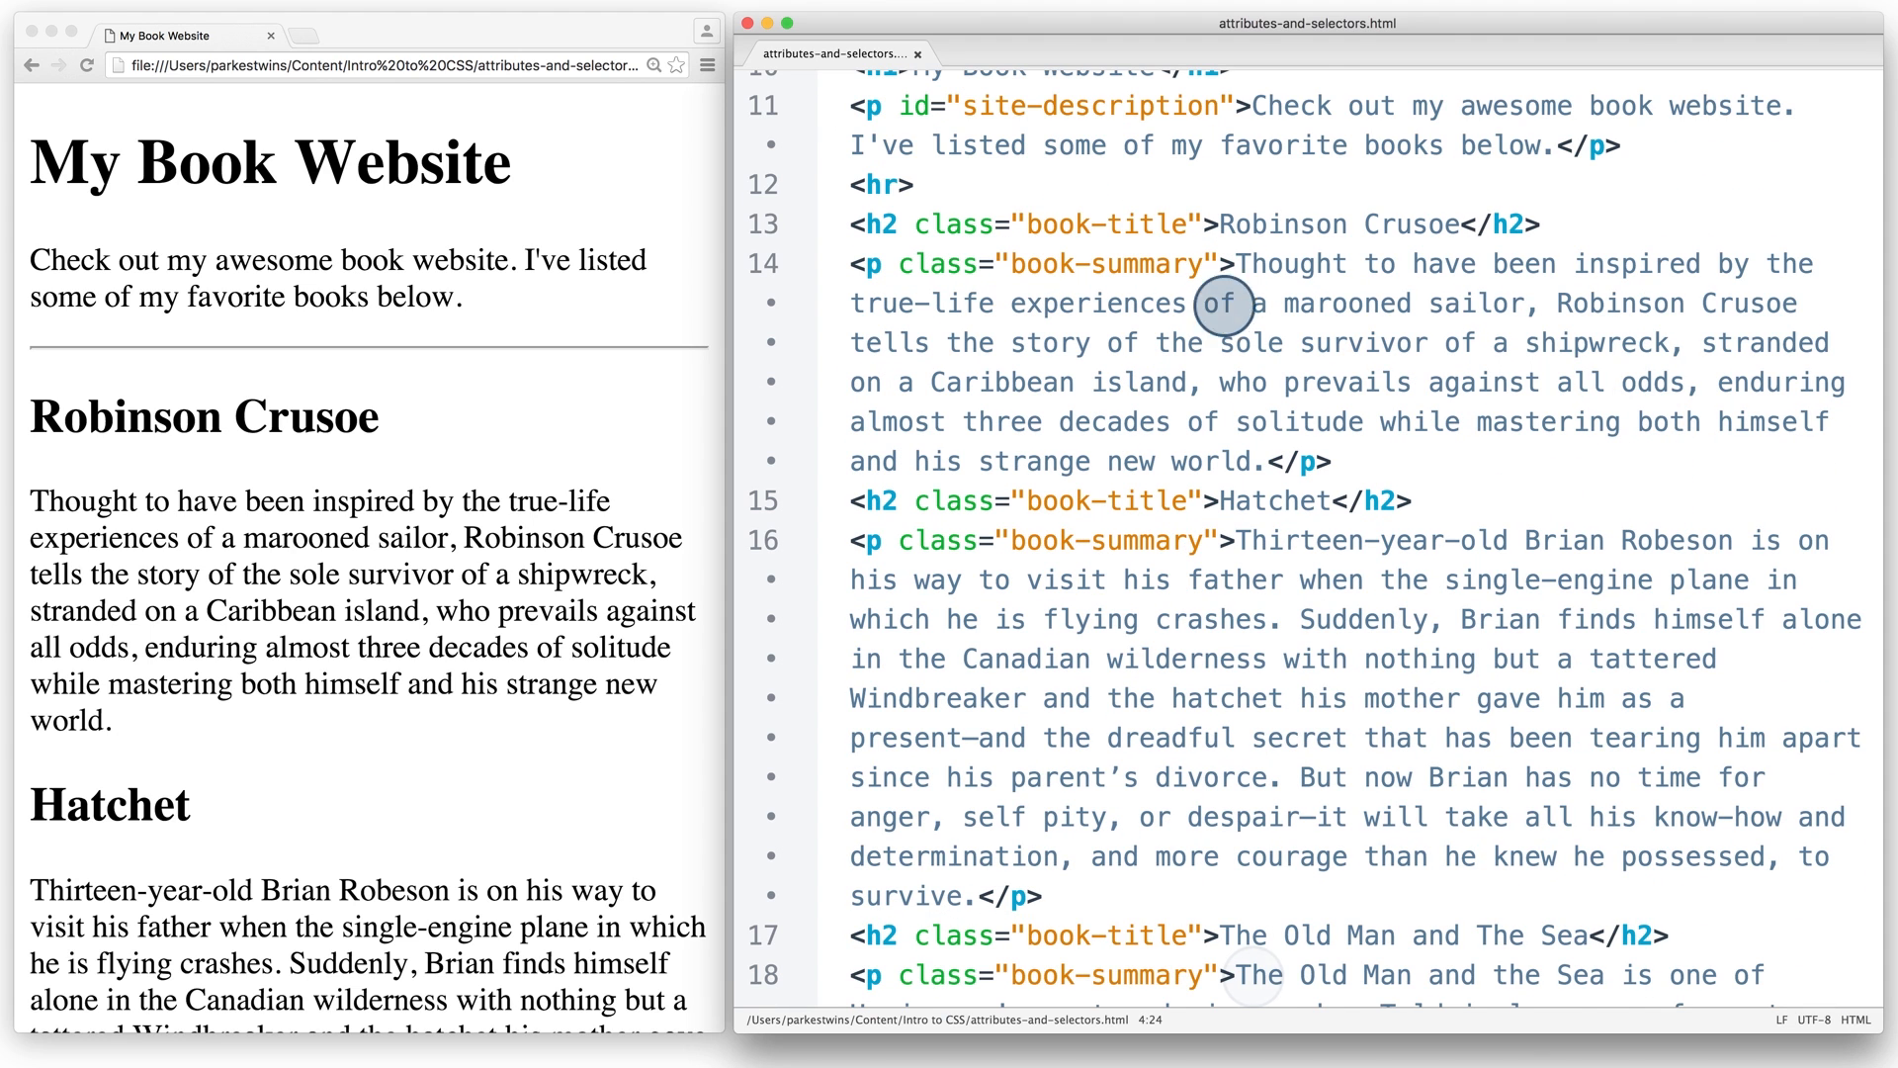
mouse_move(1254, 975)
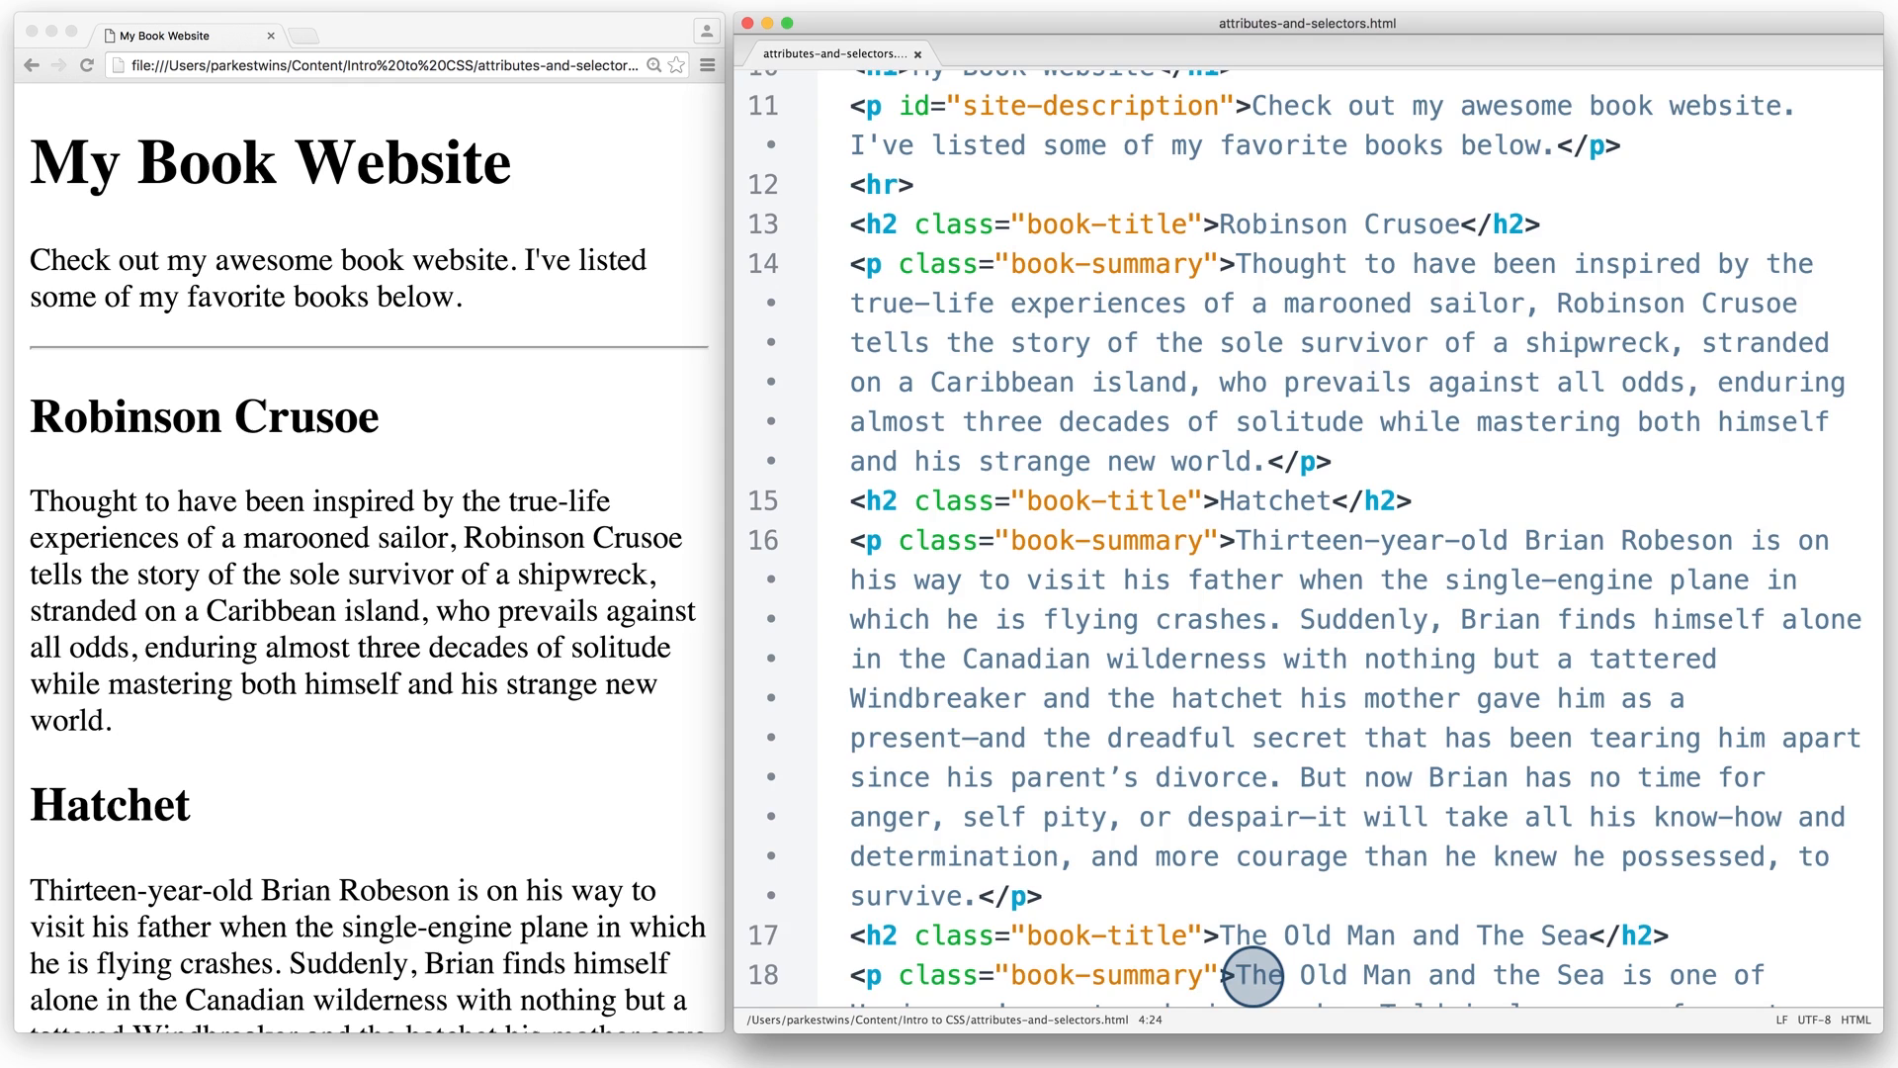
scroll(up, 3)
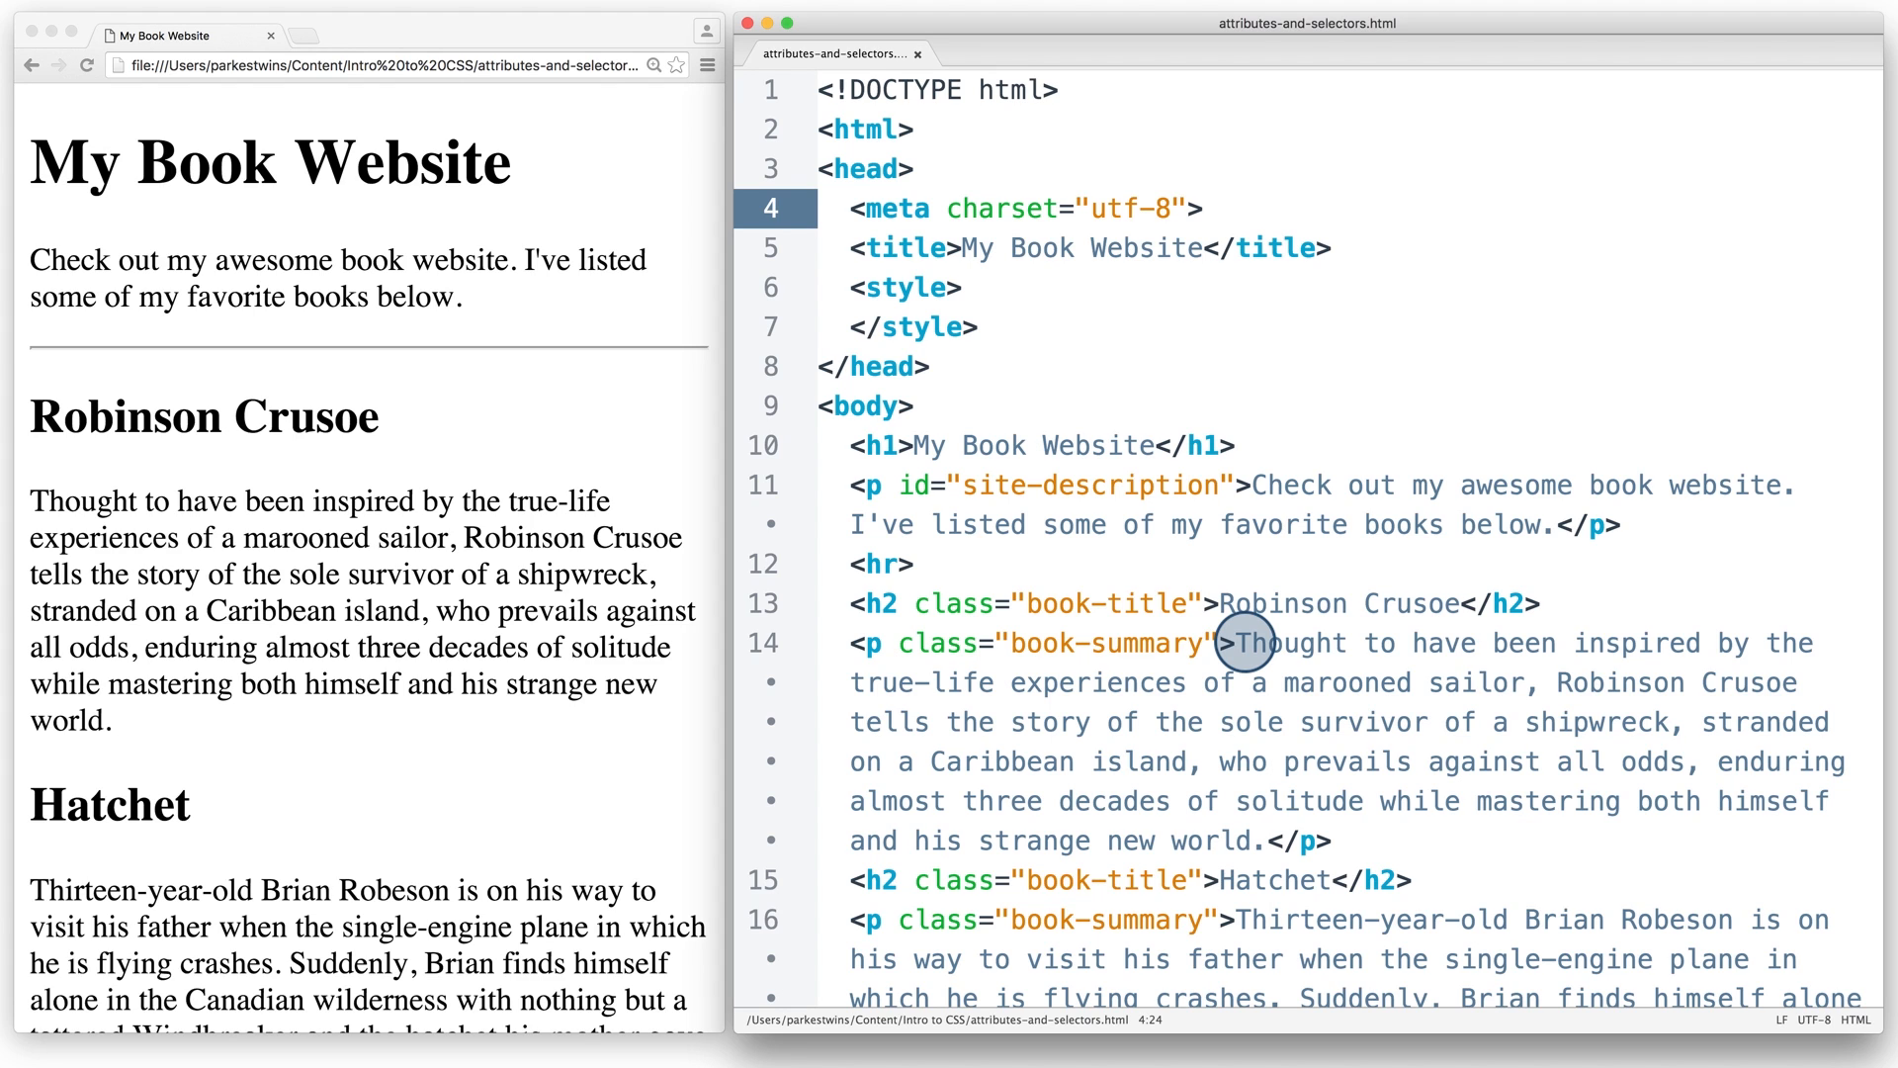
click(1198, 208)
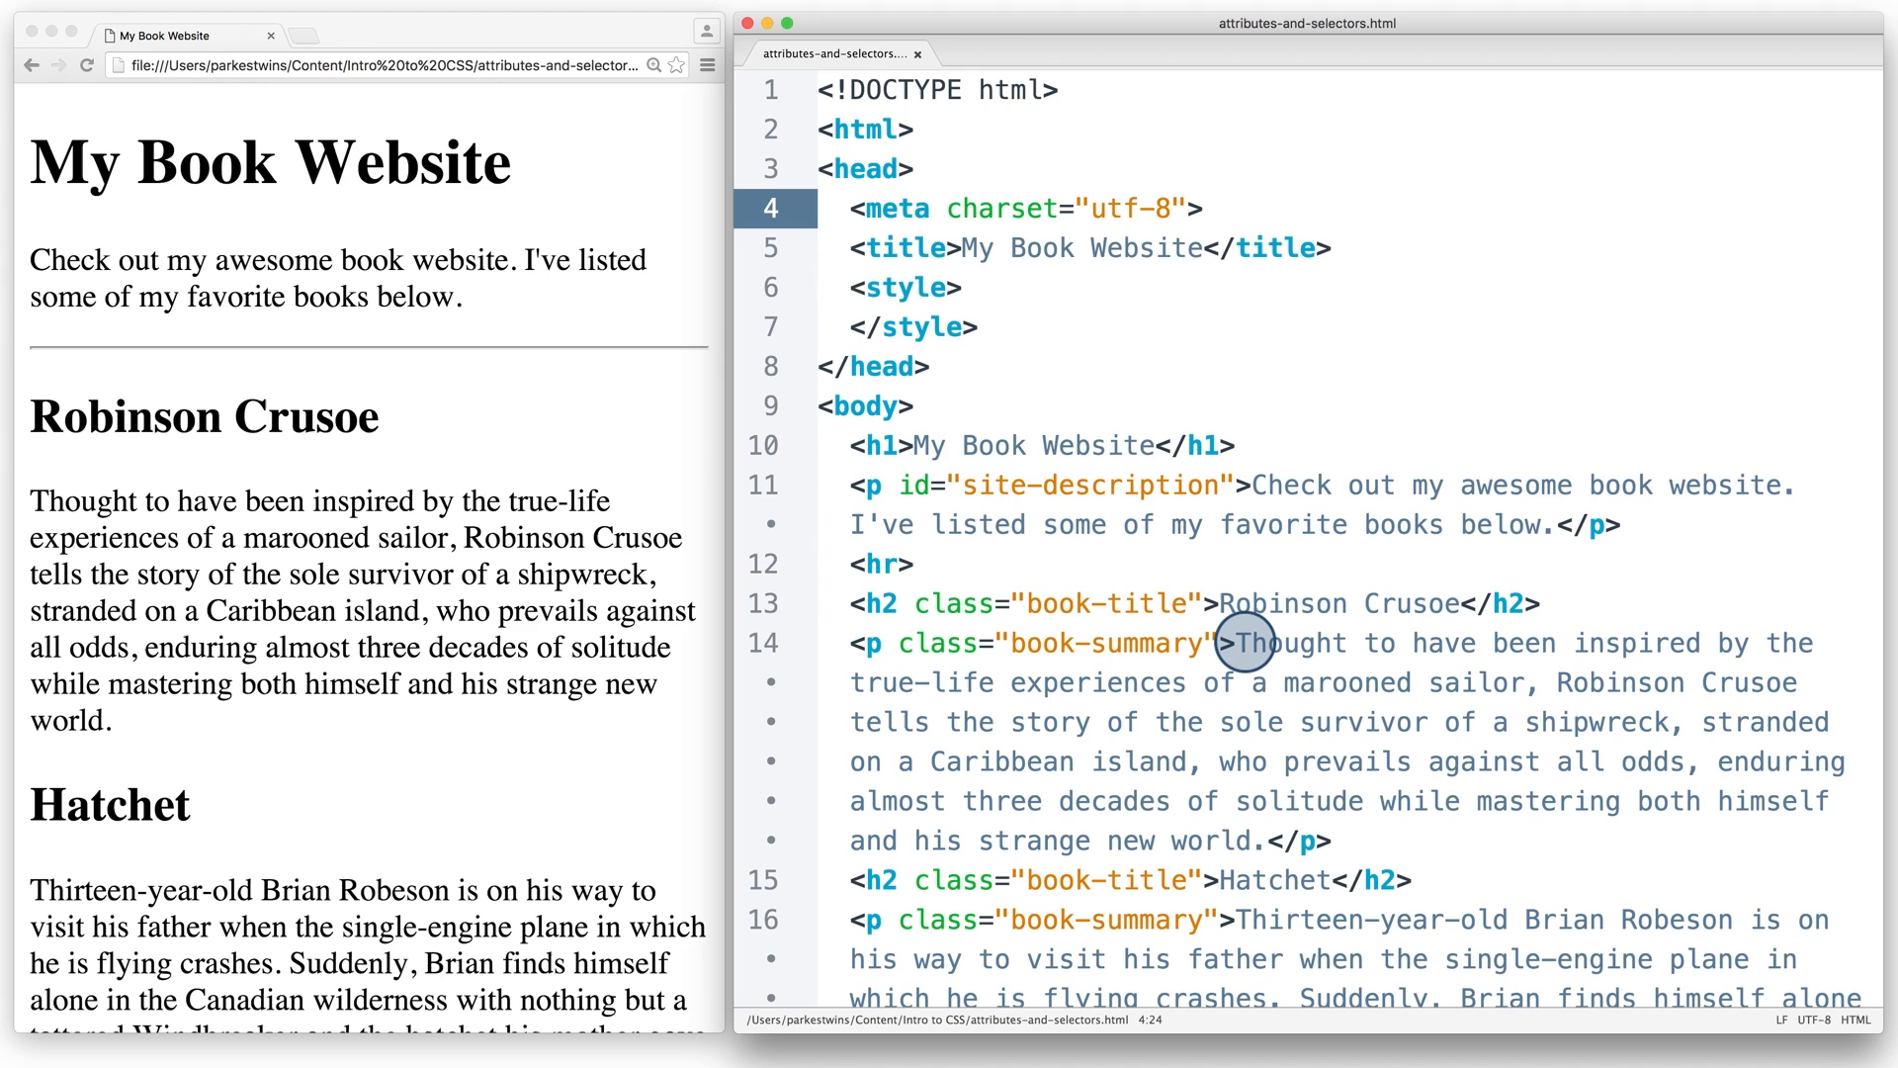
Step: Restore the paragraph's id and the heading's id="first-book" with class="book-title" markup
click(1200, 208)
text( another-)
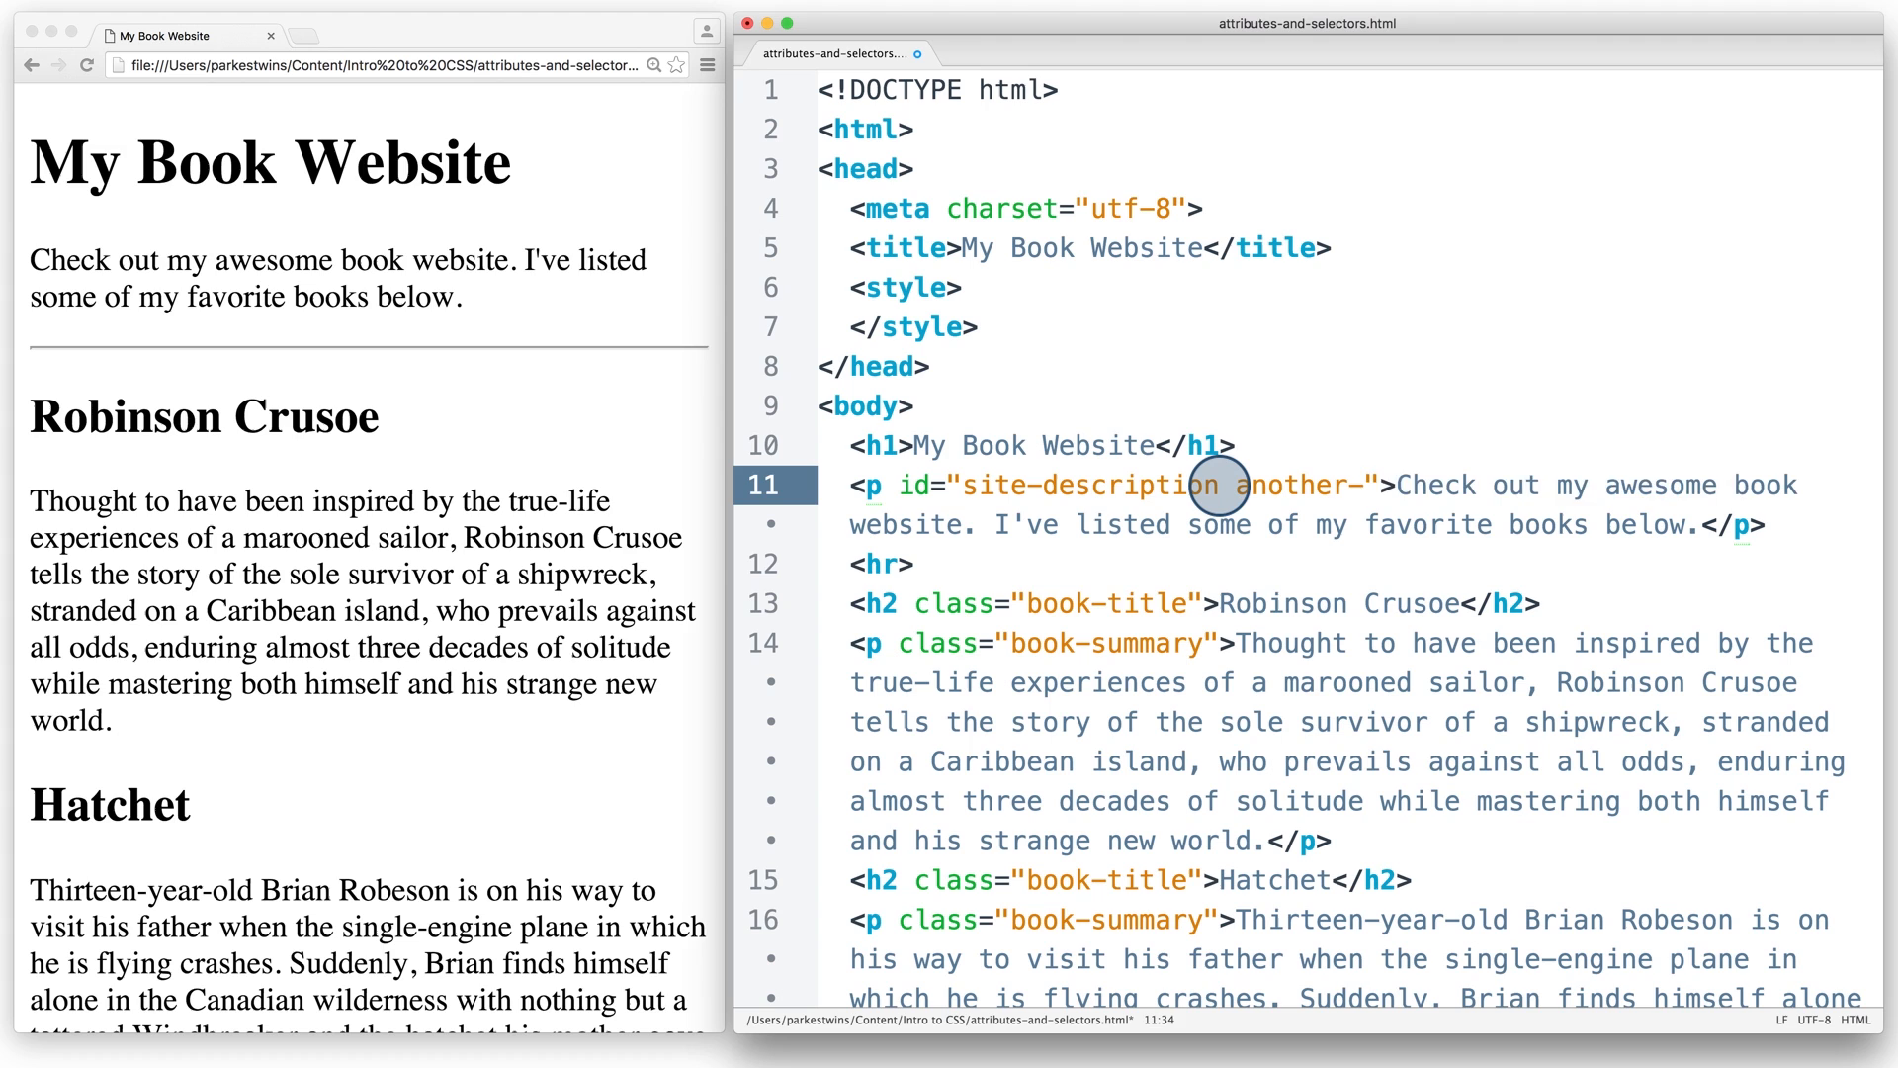
text(id)
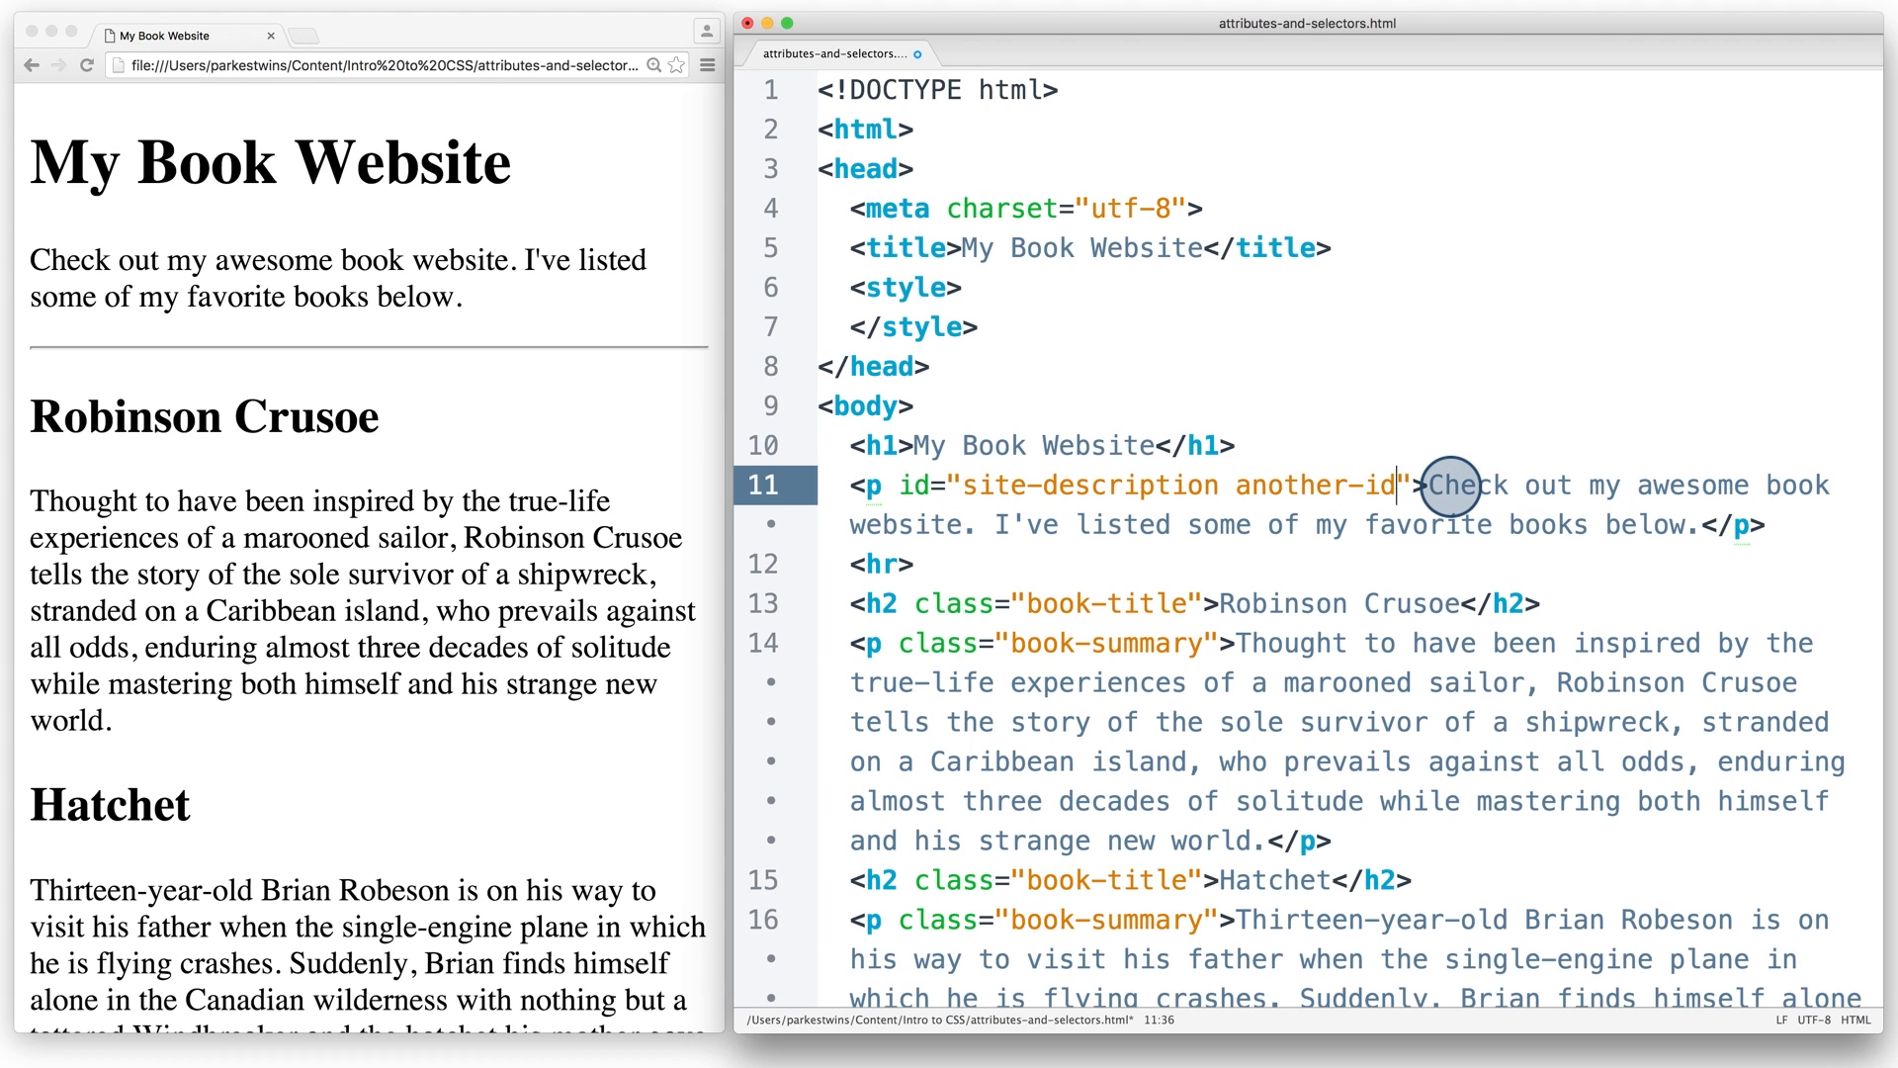
mouse_move(1145, 522)
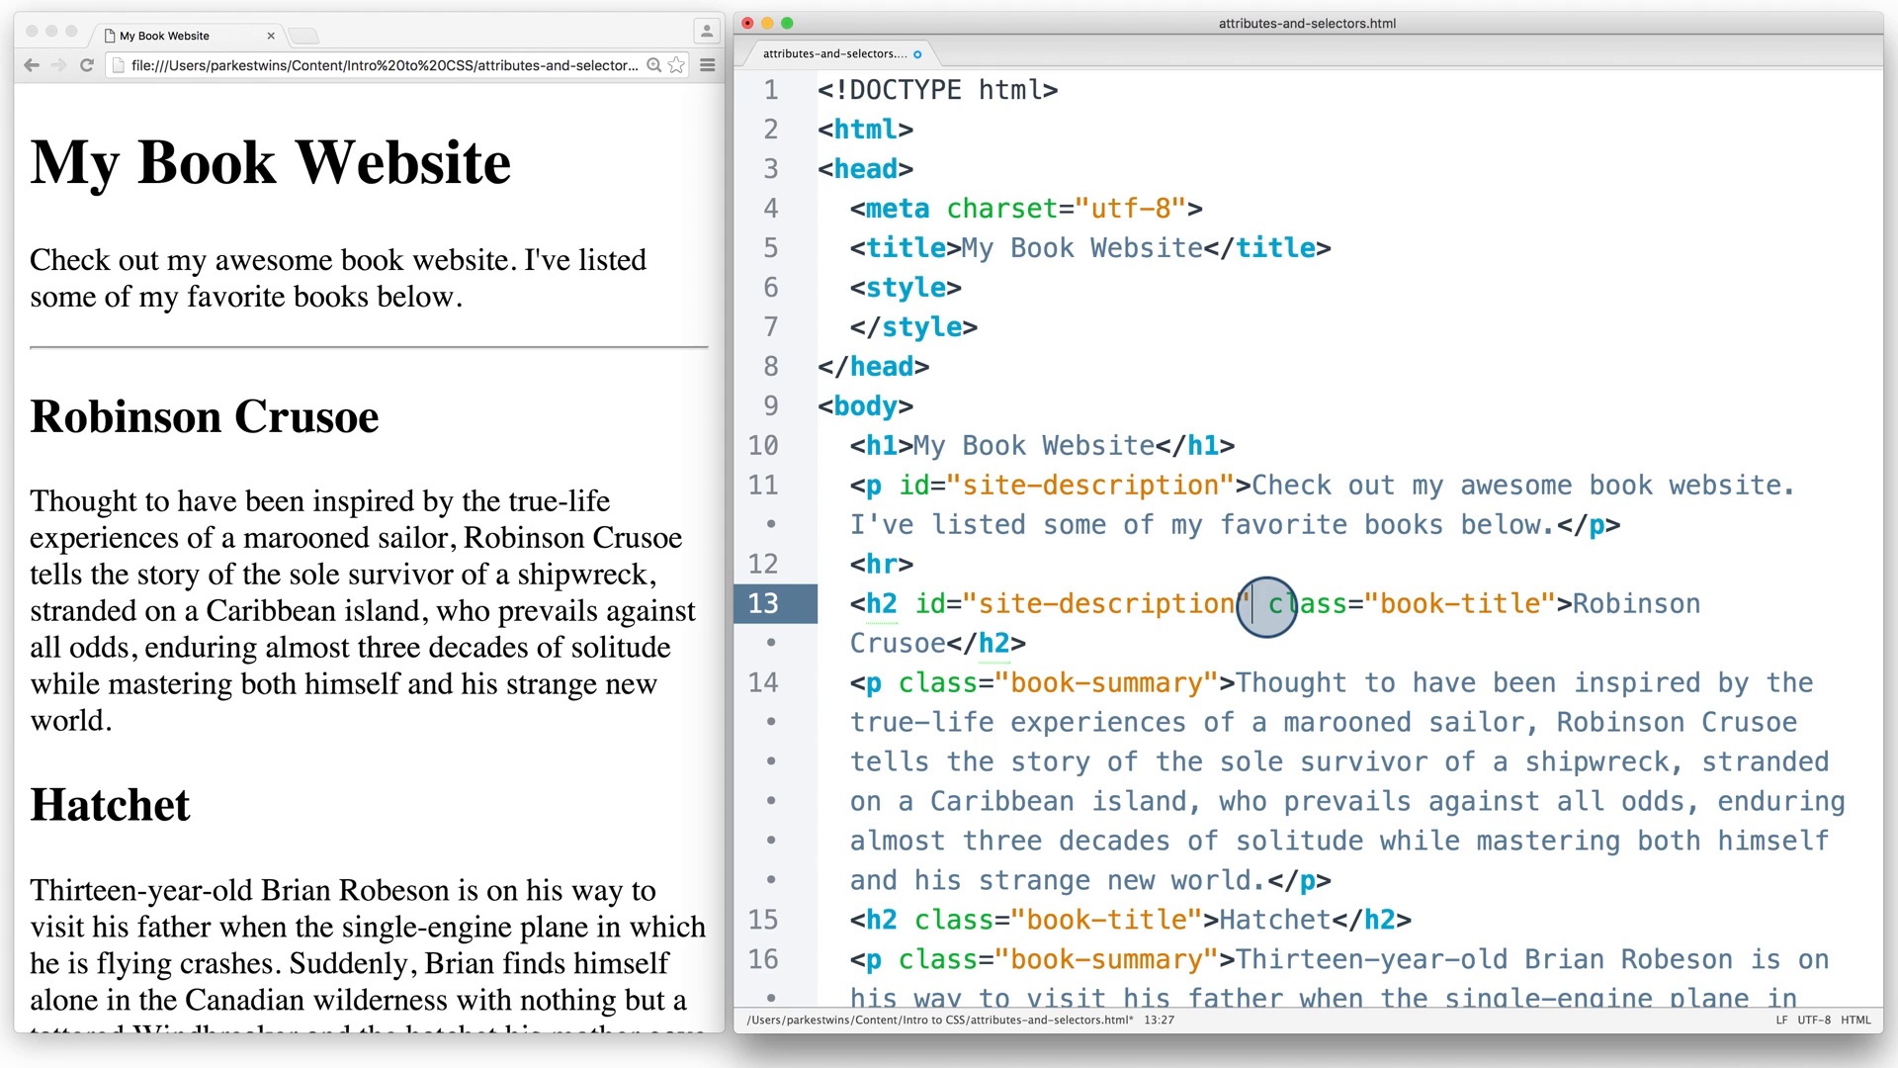
mouse_move(1234, 482)
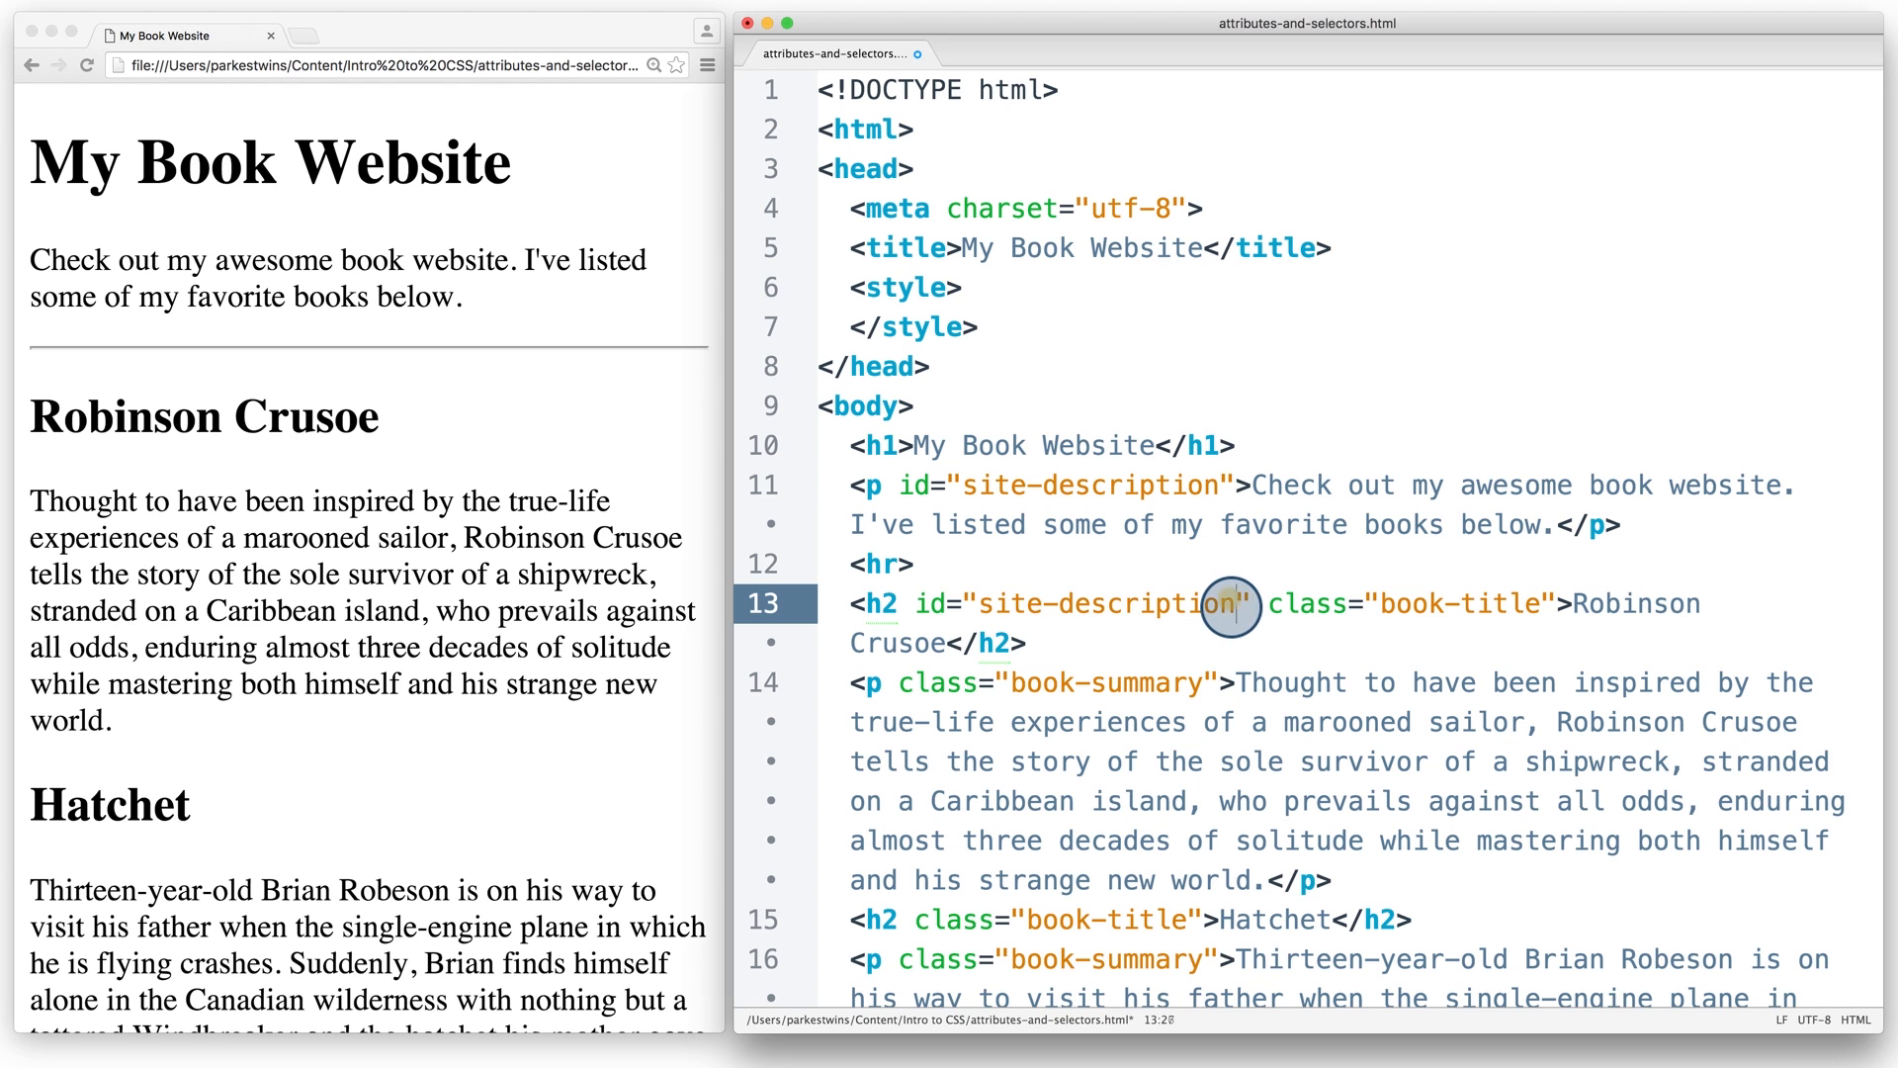
double_click(1089, 605)
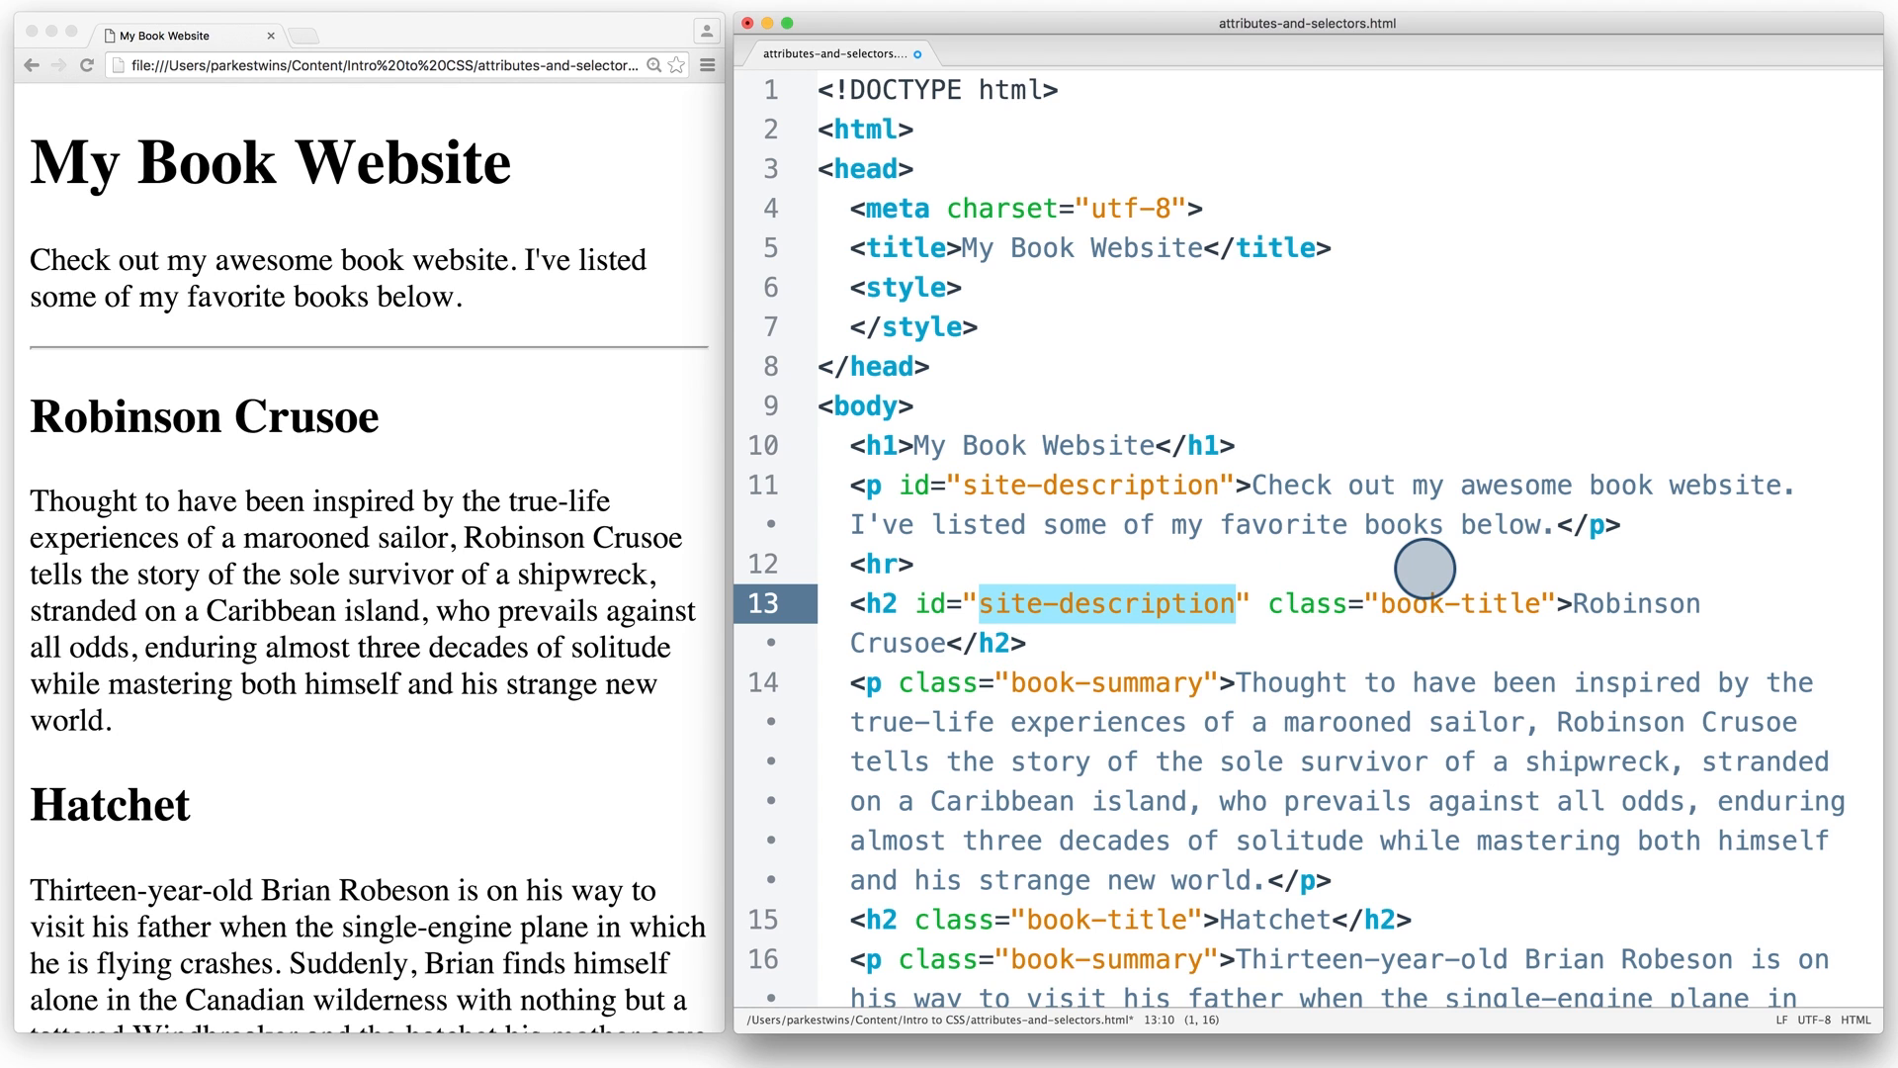
text(first-book)
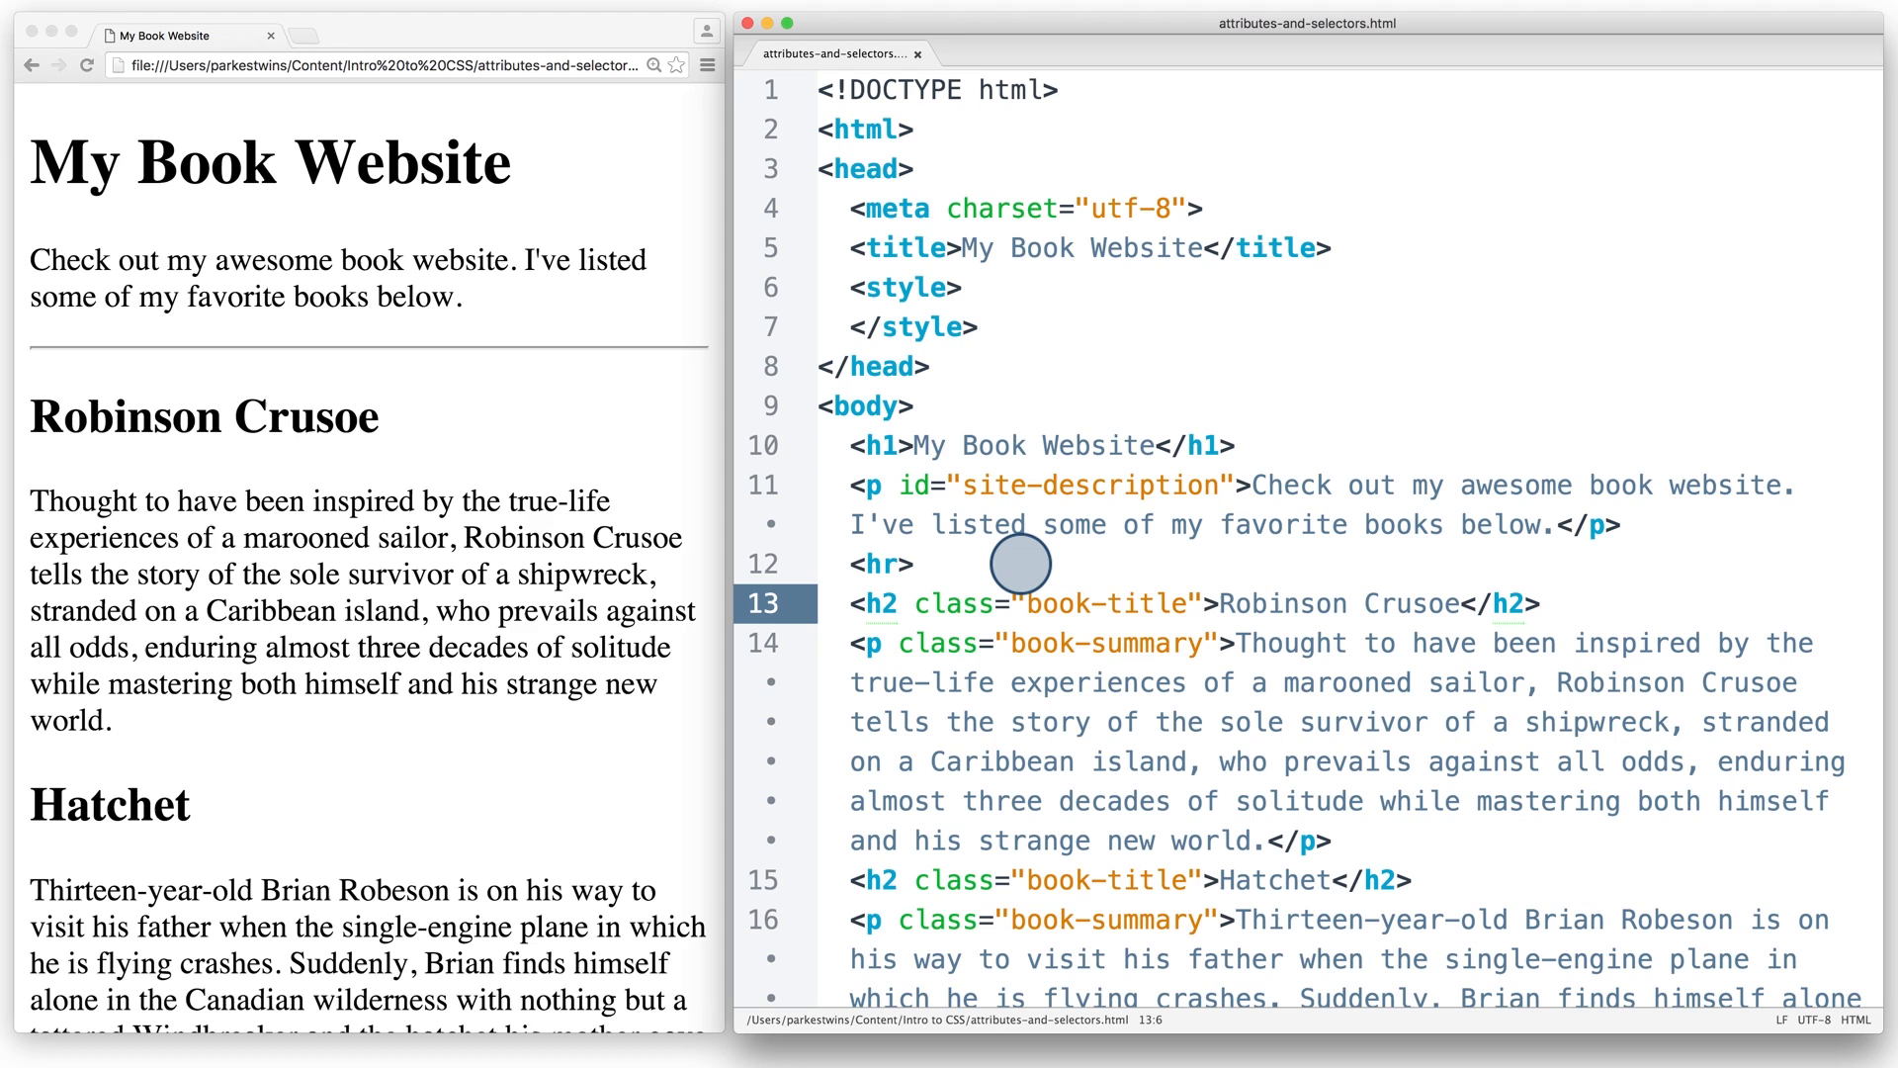
click(901, 643)
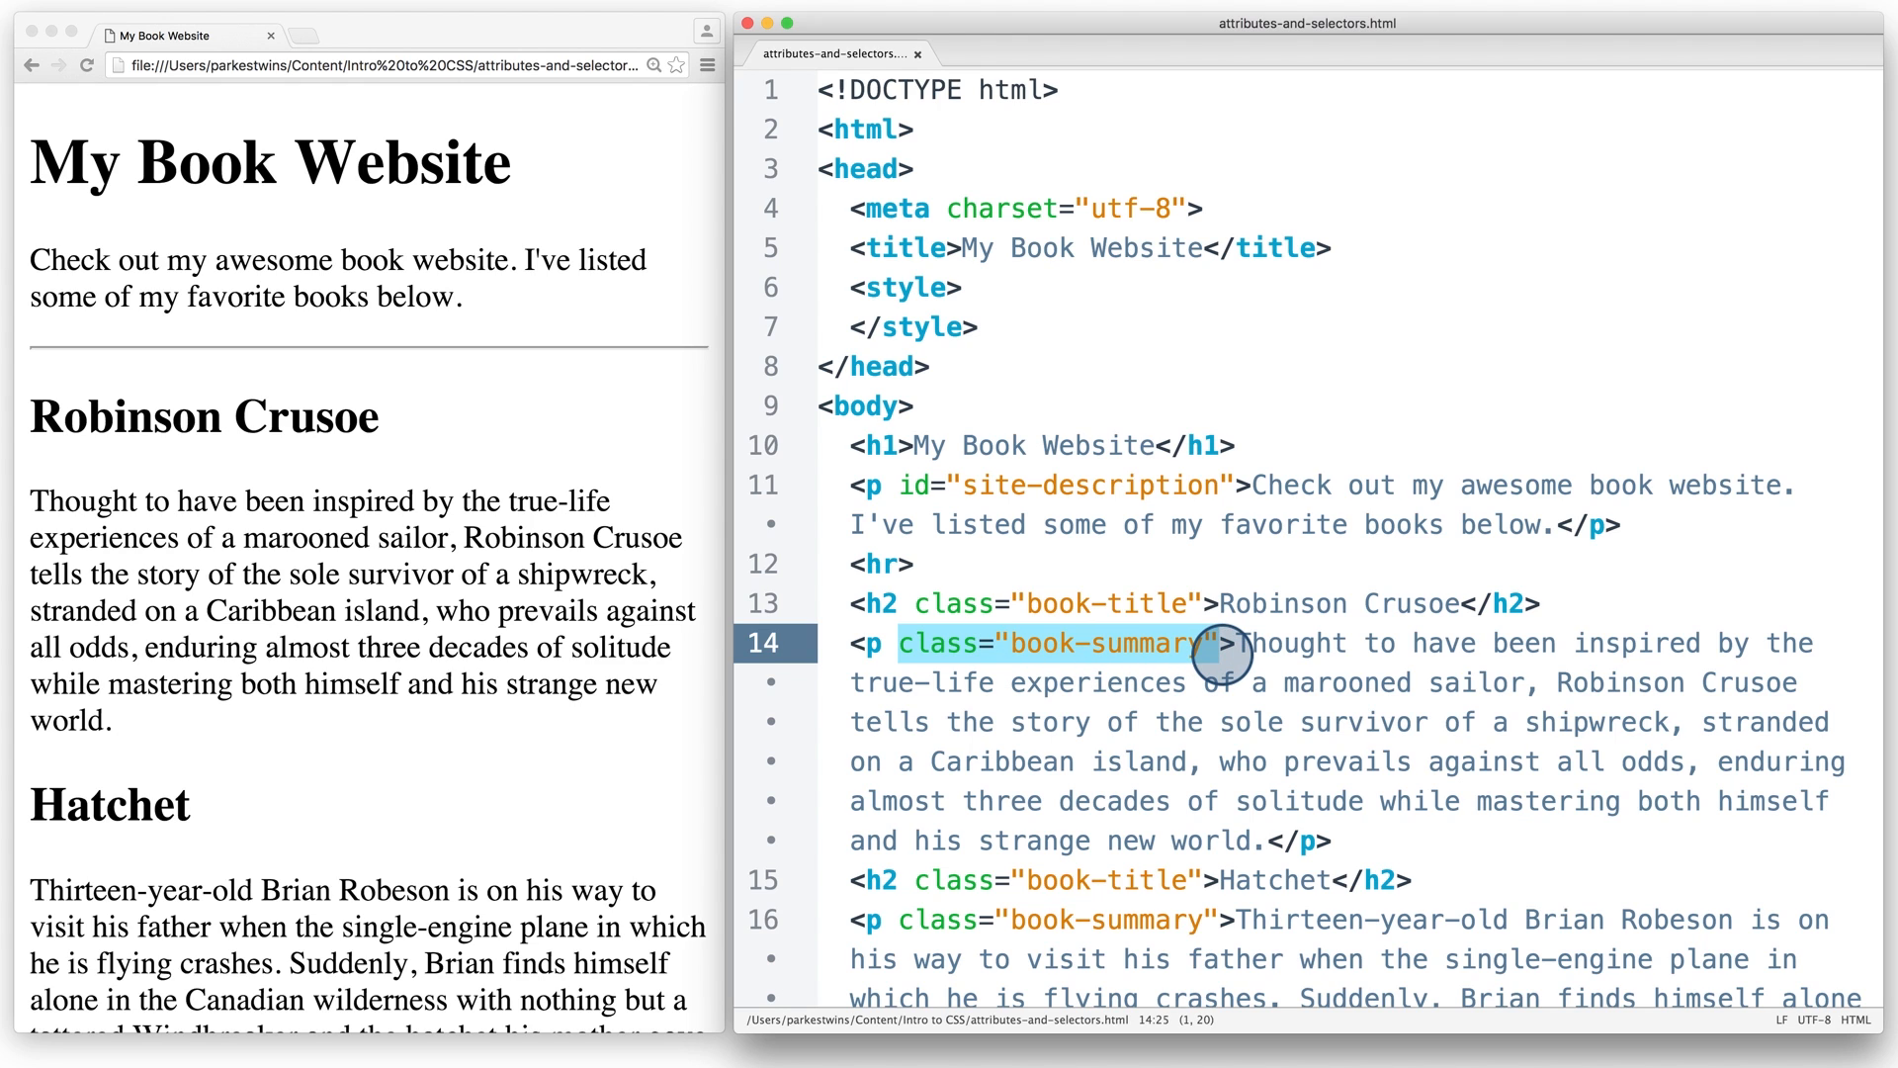
click(1222, 642)
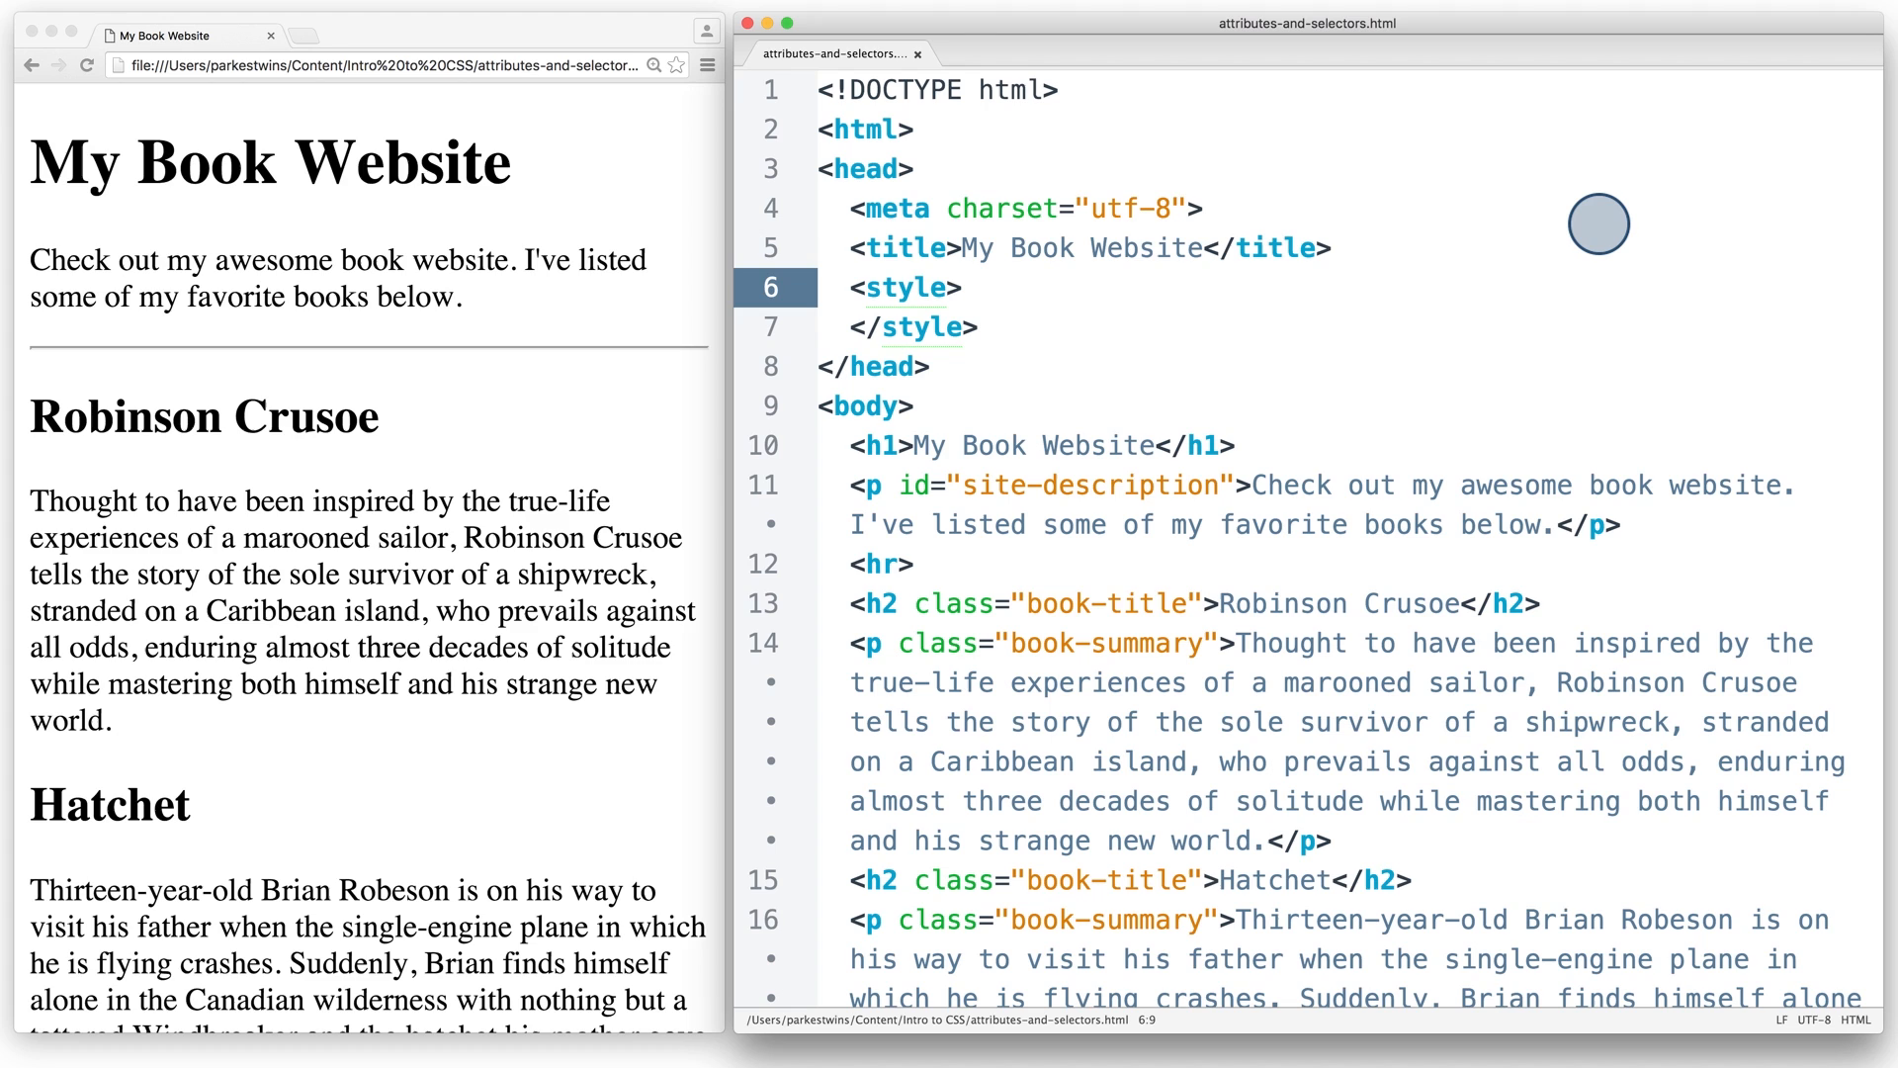
click(959, 286)
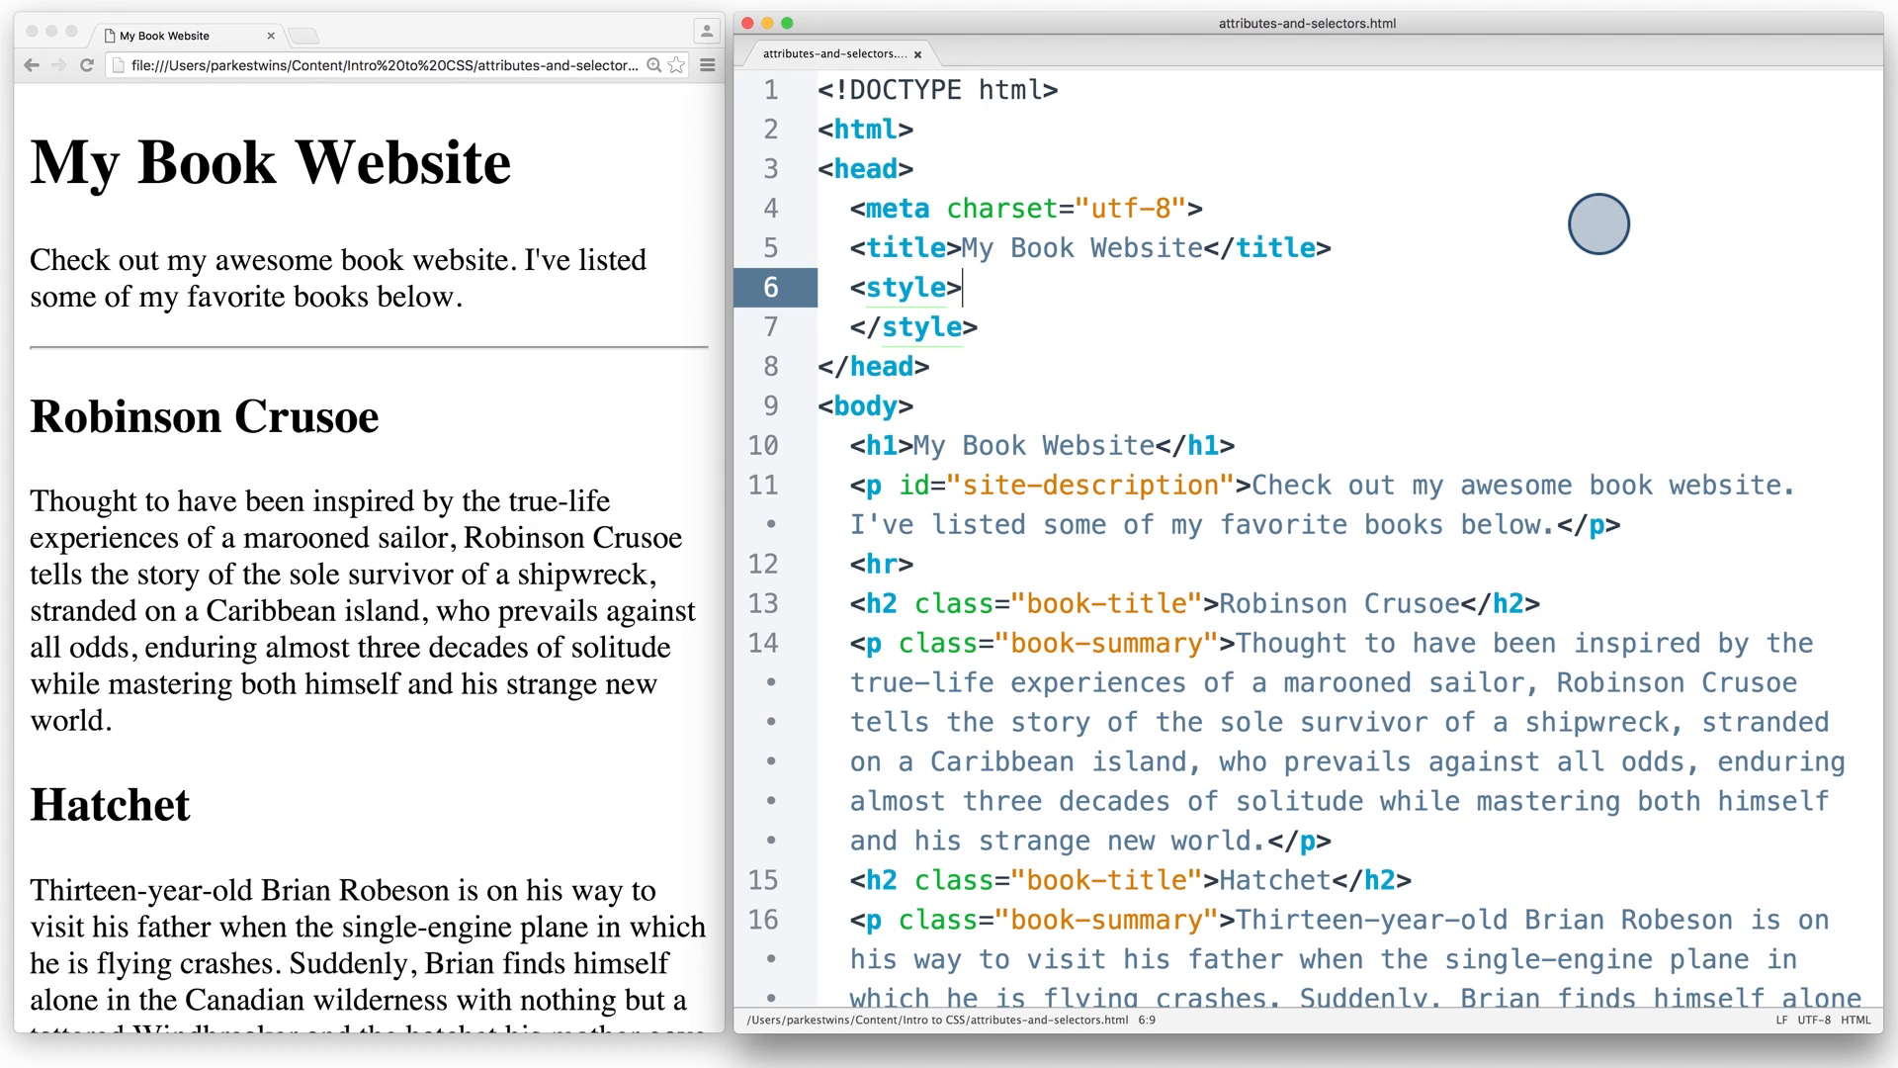
mouse_move(655, 635)
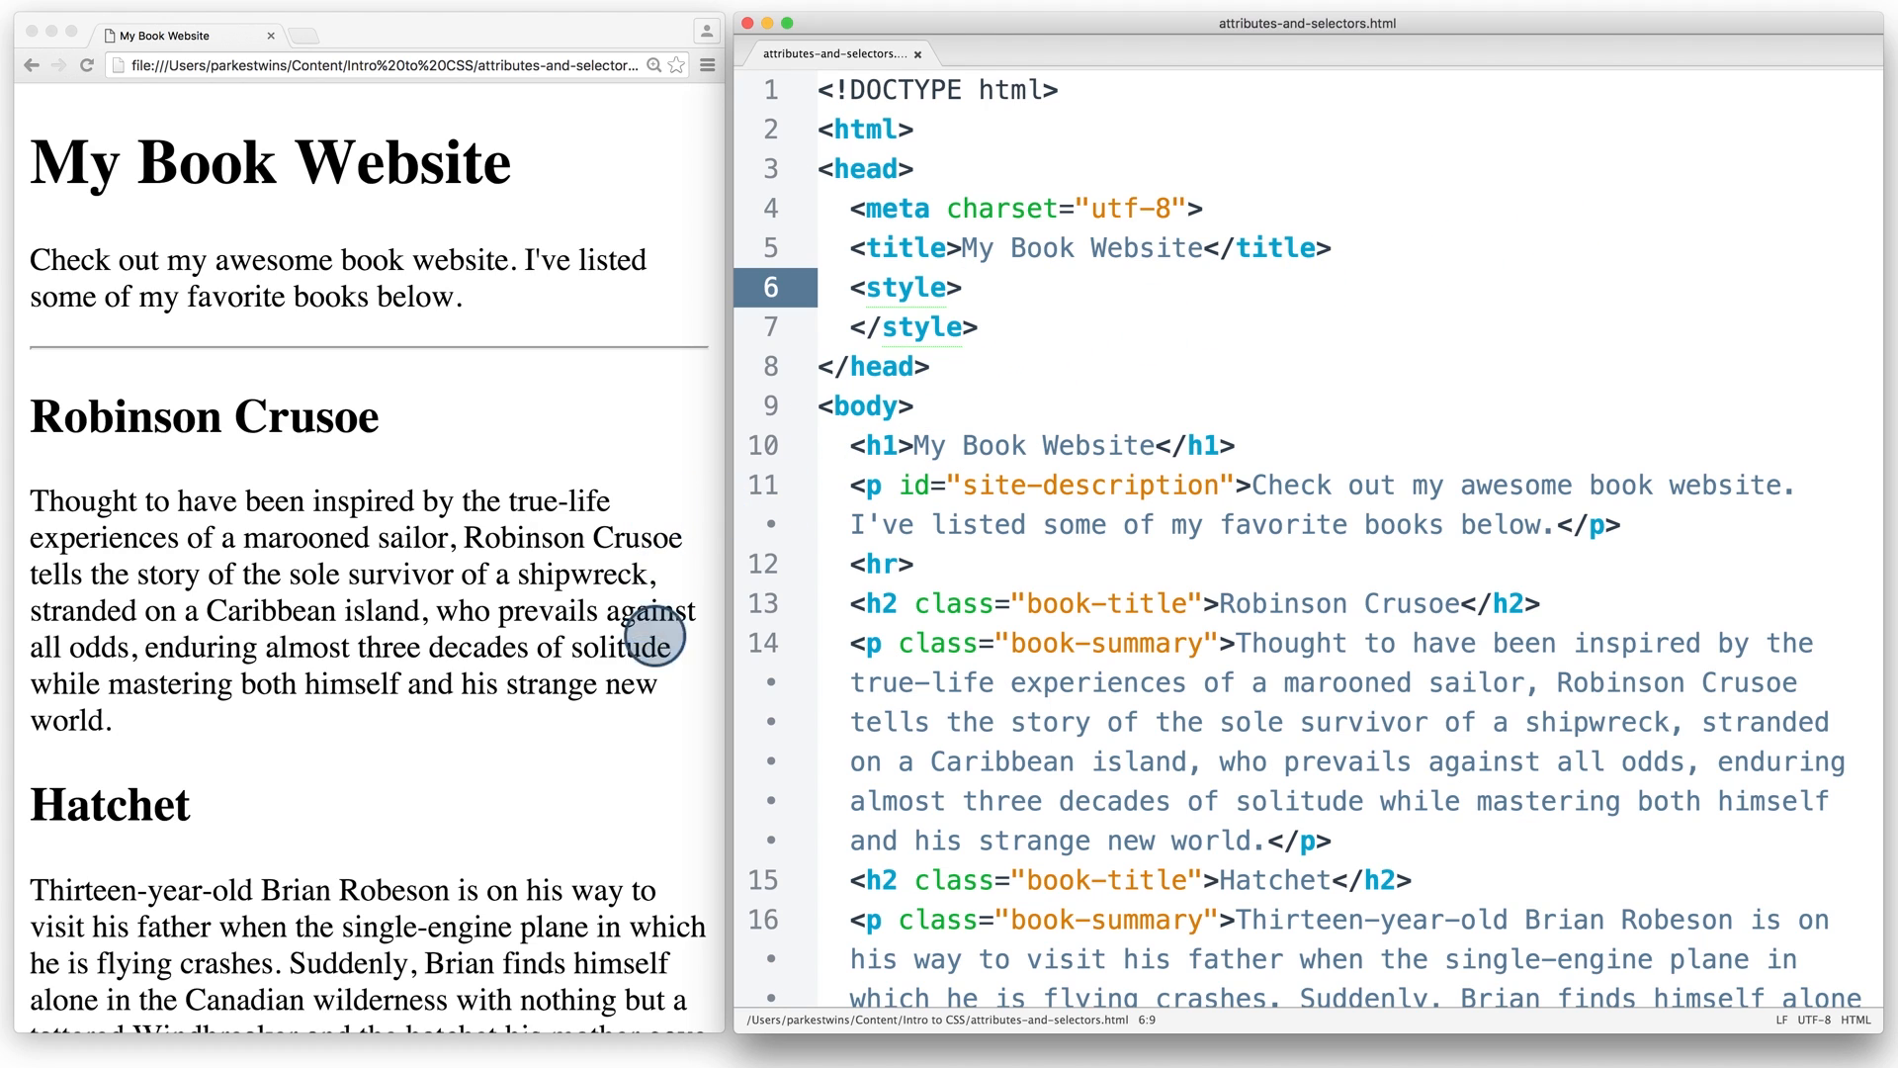
mouse_move(674, 276)
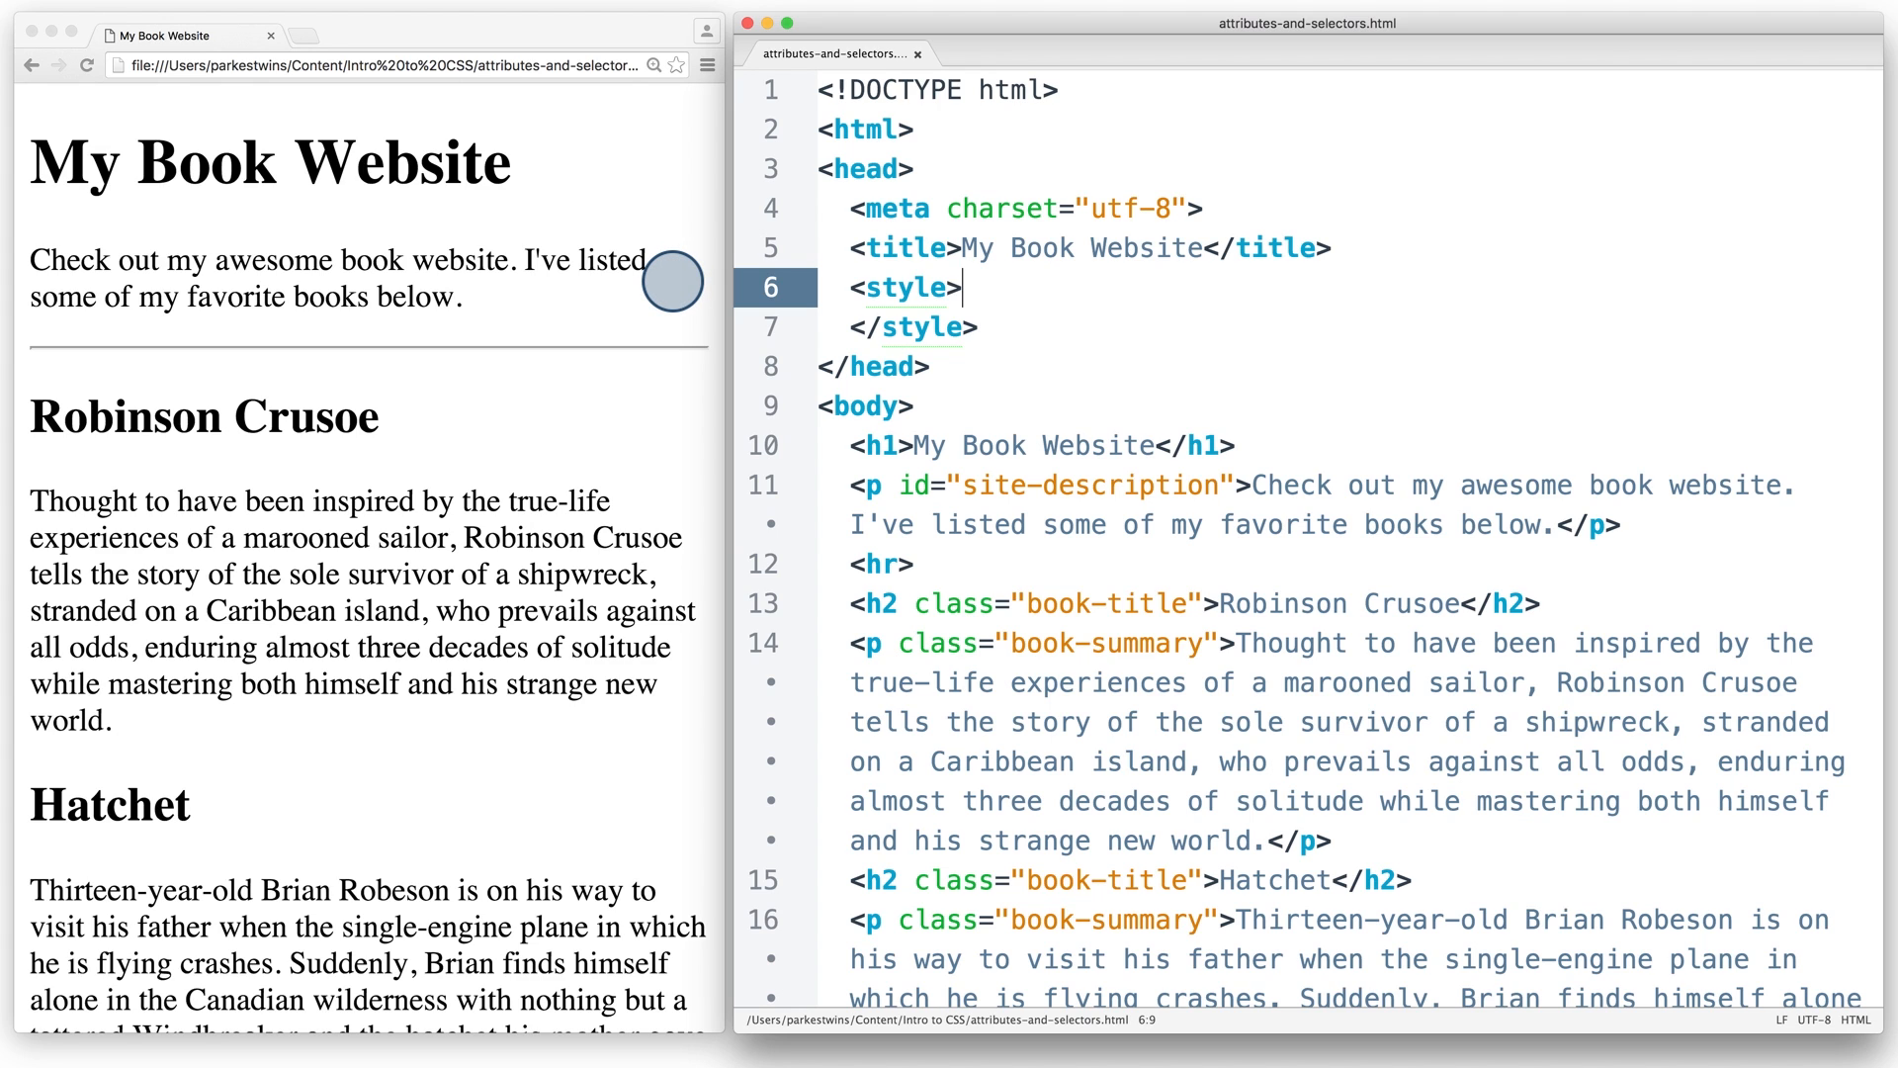
mouse_move(1497, 310)
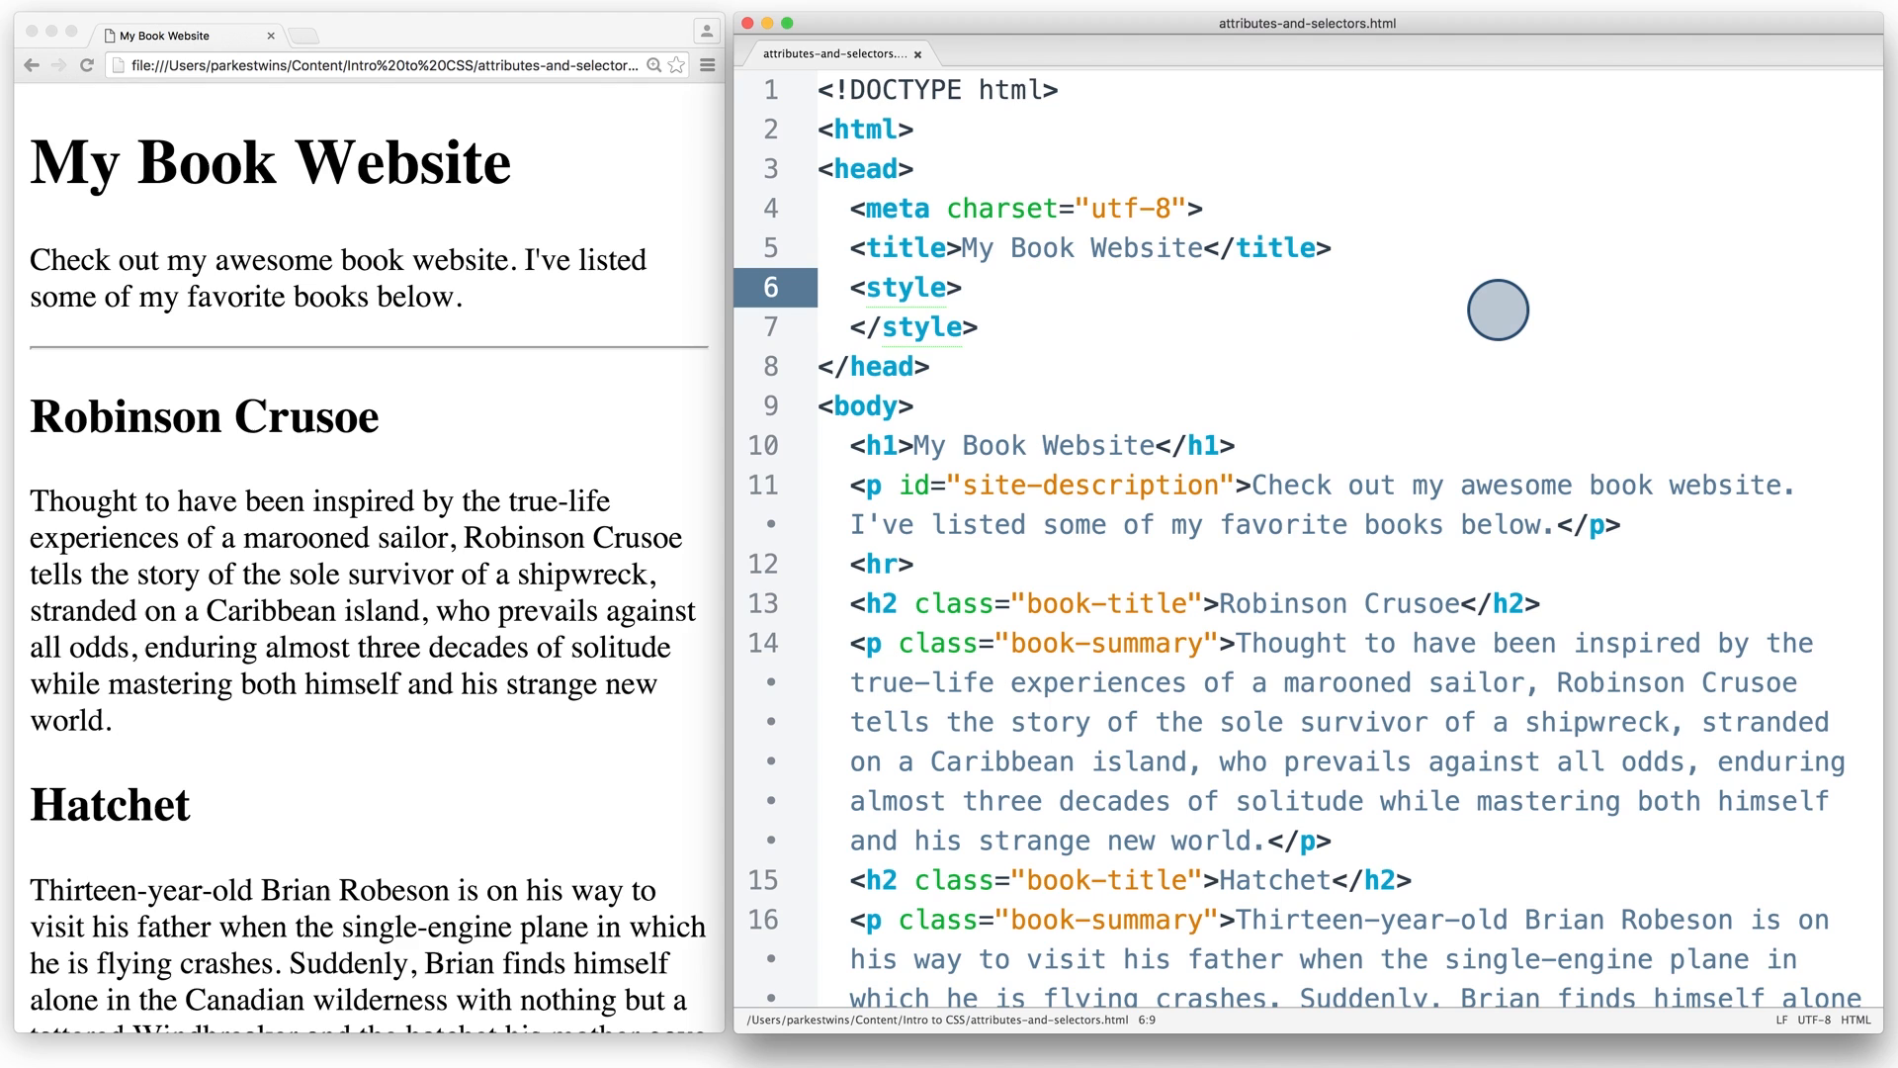
Step: Write an empty .book-summary { } rule after <style> and start a # id selector below it
click(957, 287)
text(.)
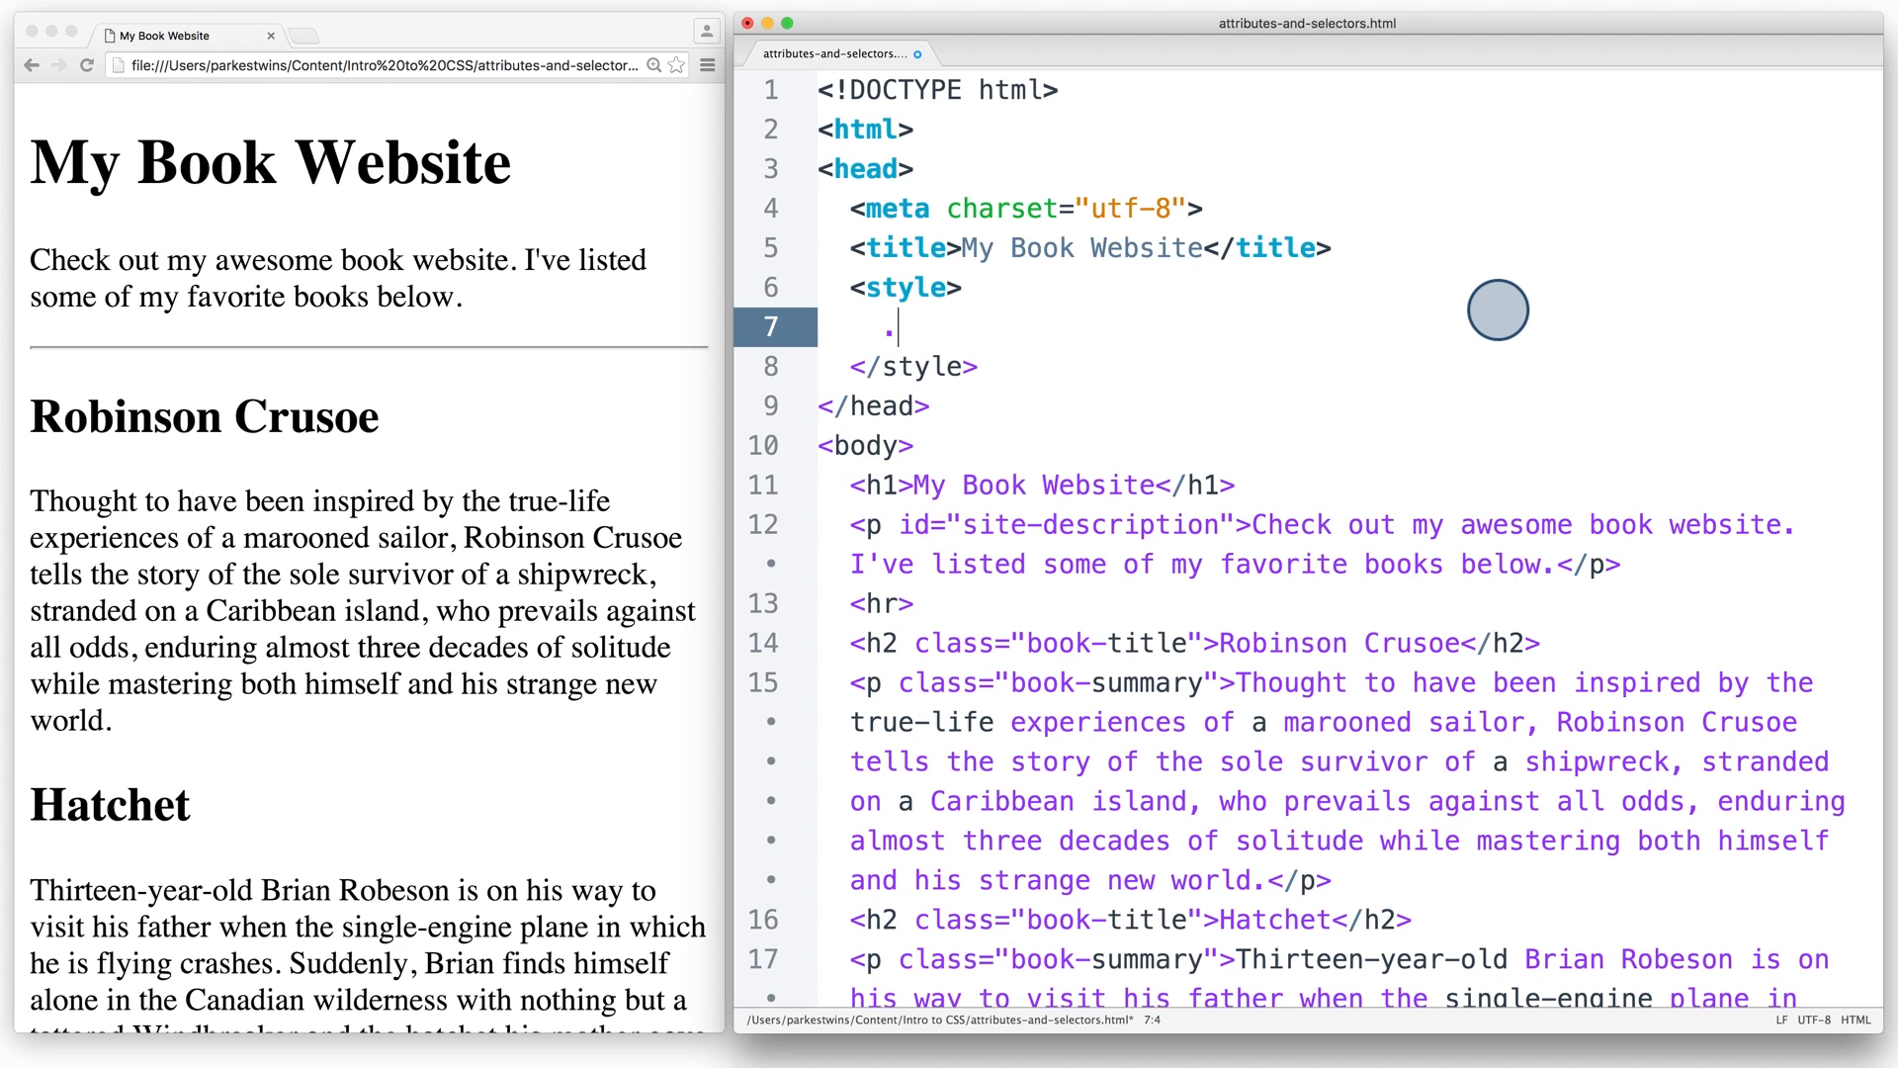
text(book-summary {)
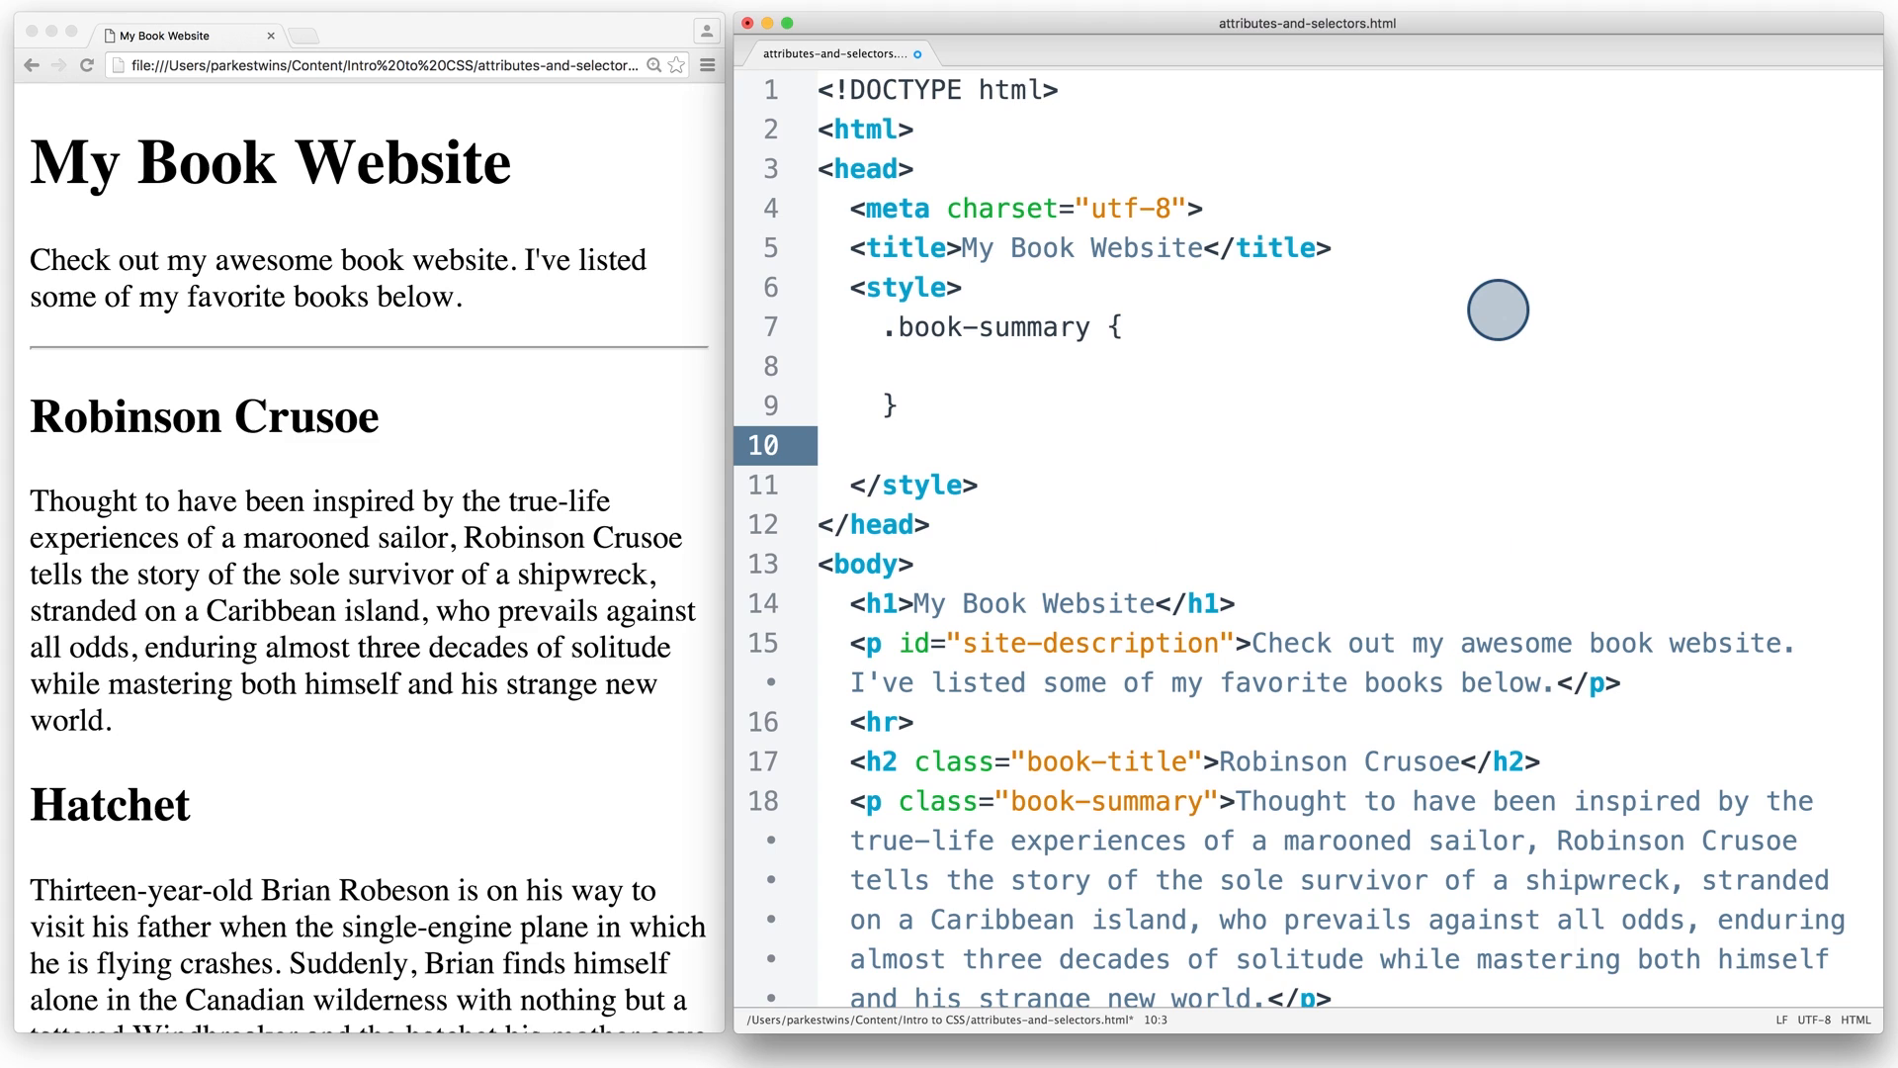
click(884, 445)
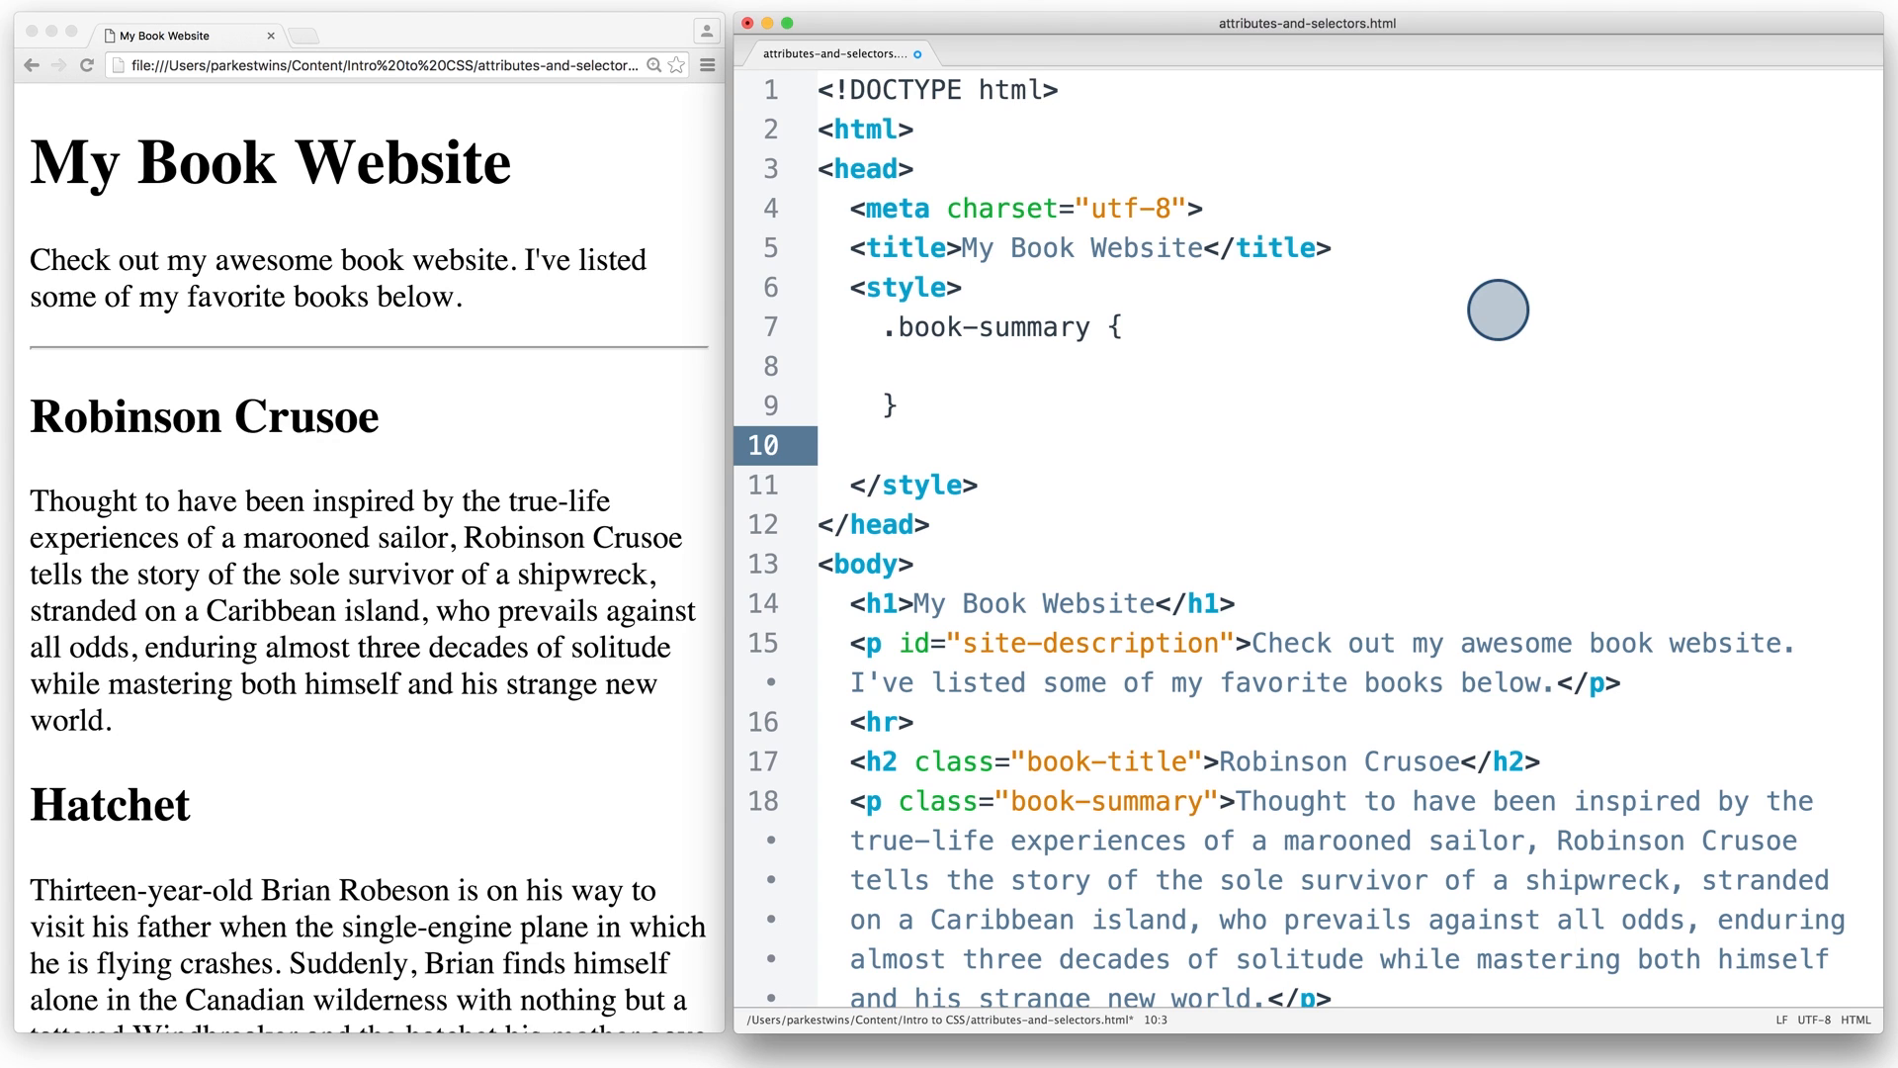
text(#)
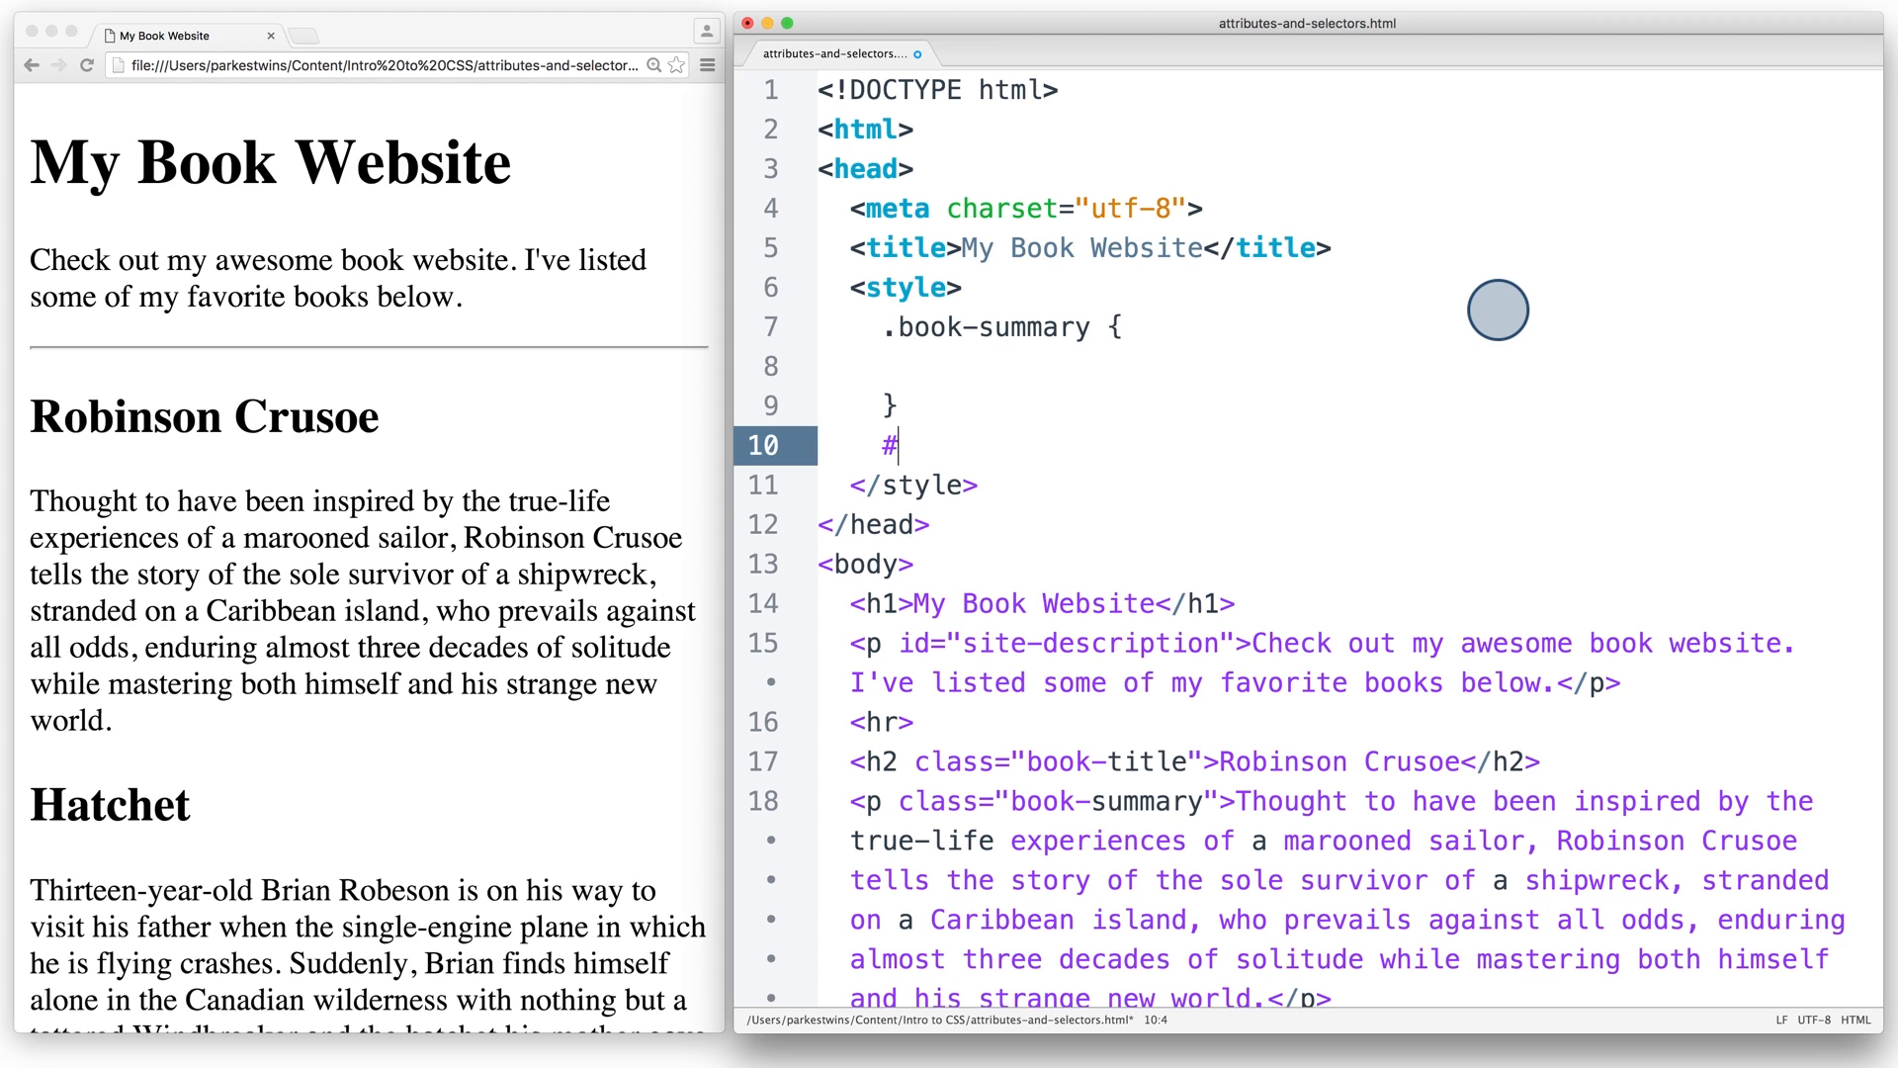
Step: Complete #site-description { }, then set .book-summary color: blue; and #site-description color: red;
text(site-description {)
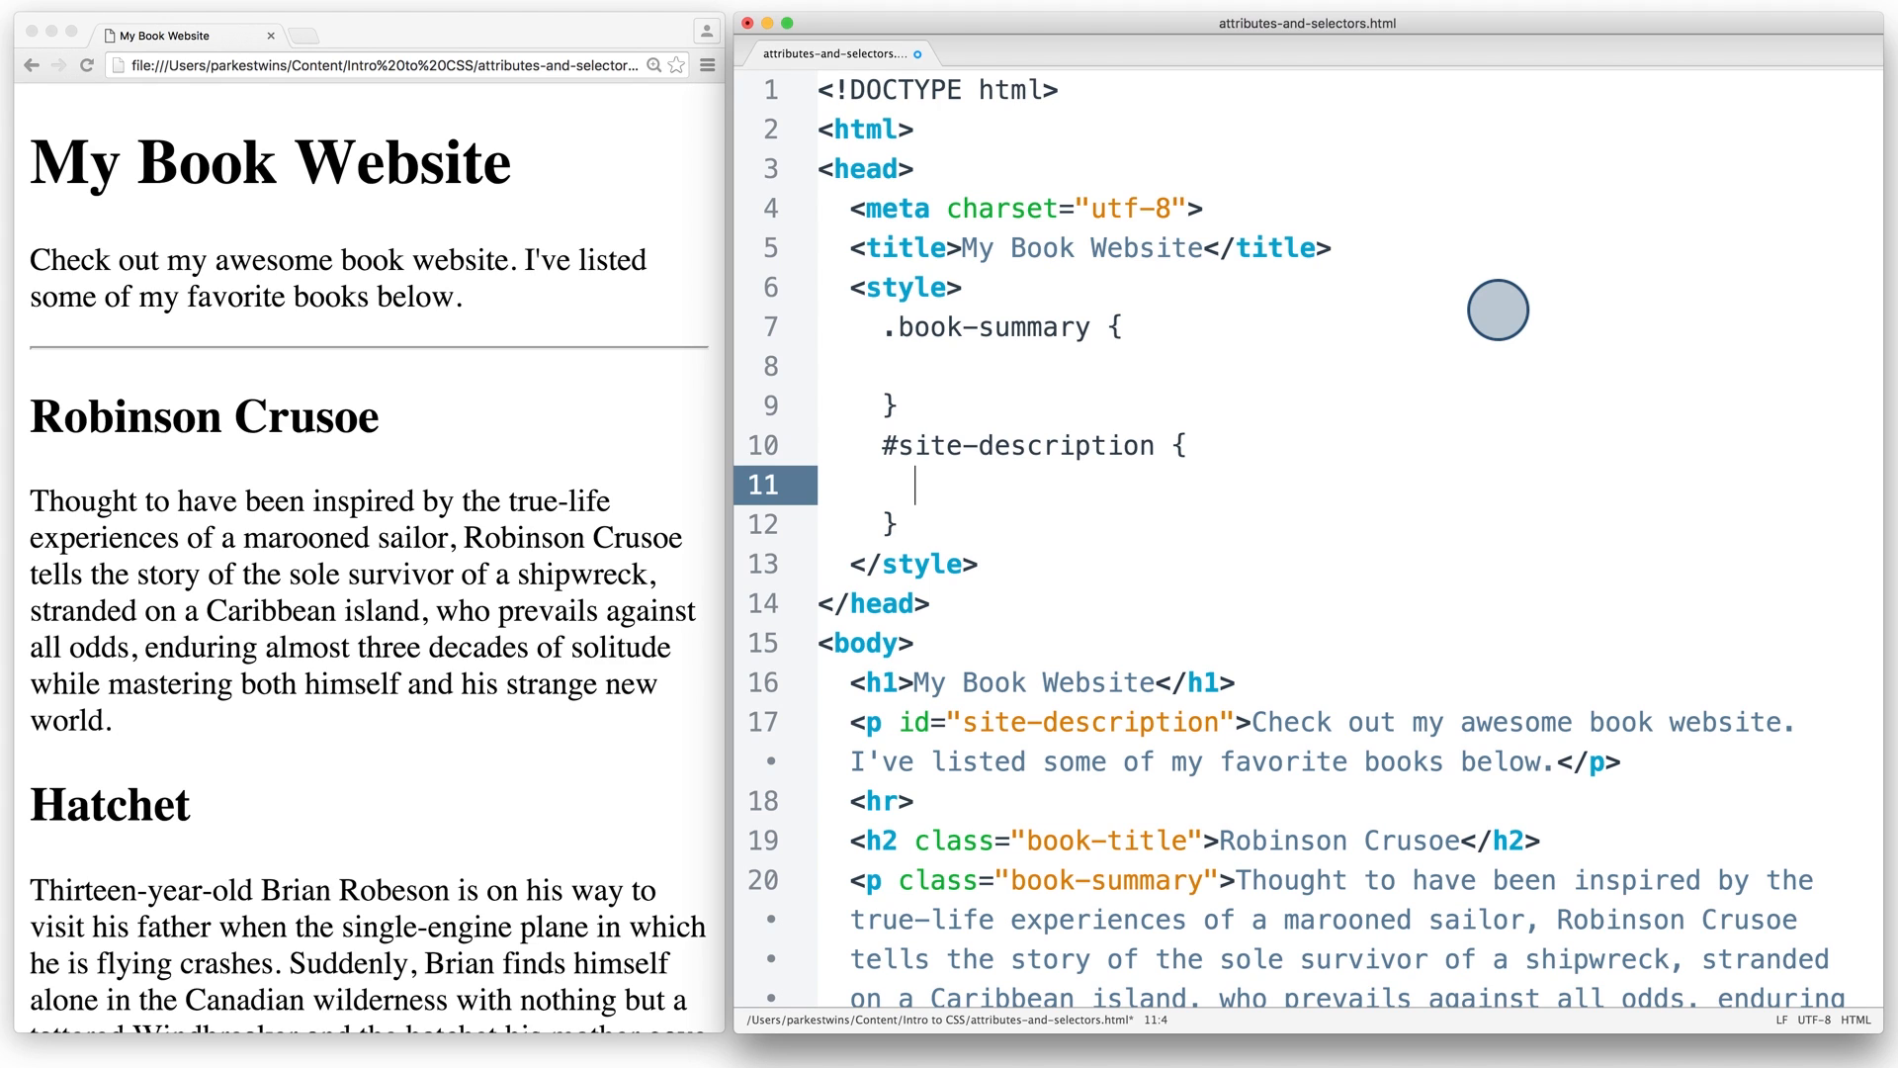
text(color: blue;)
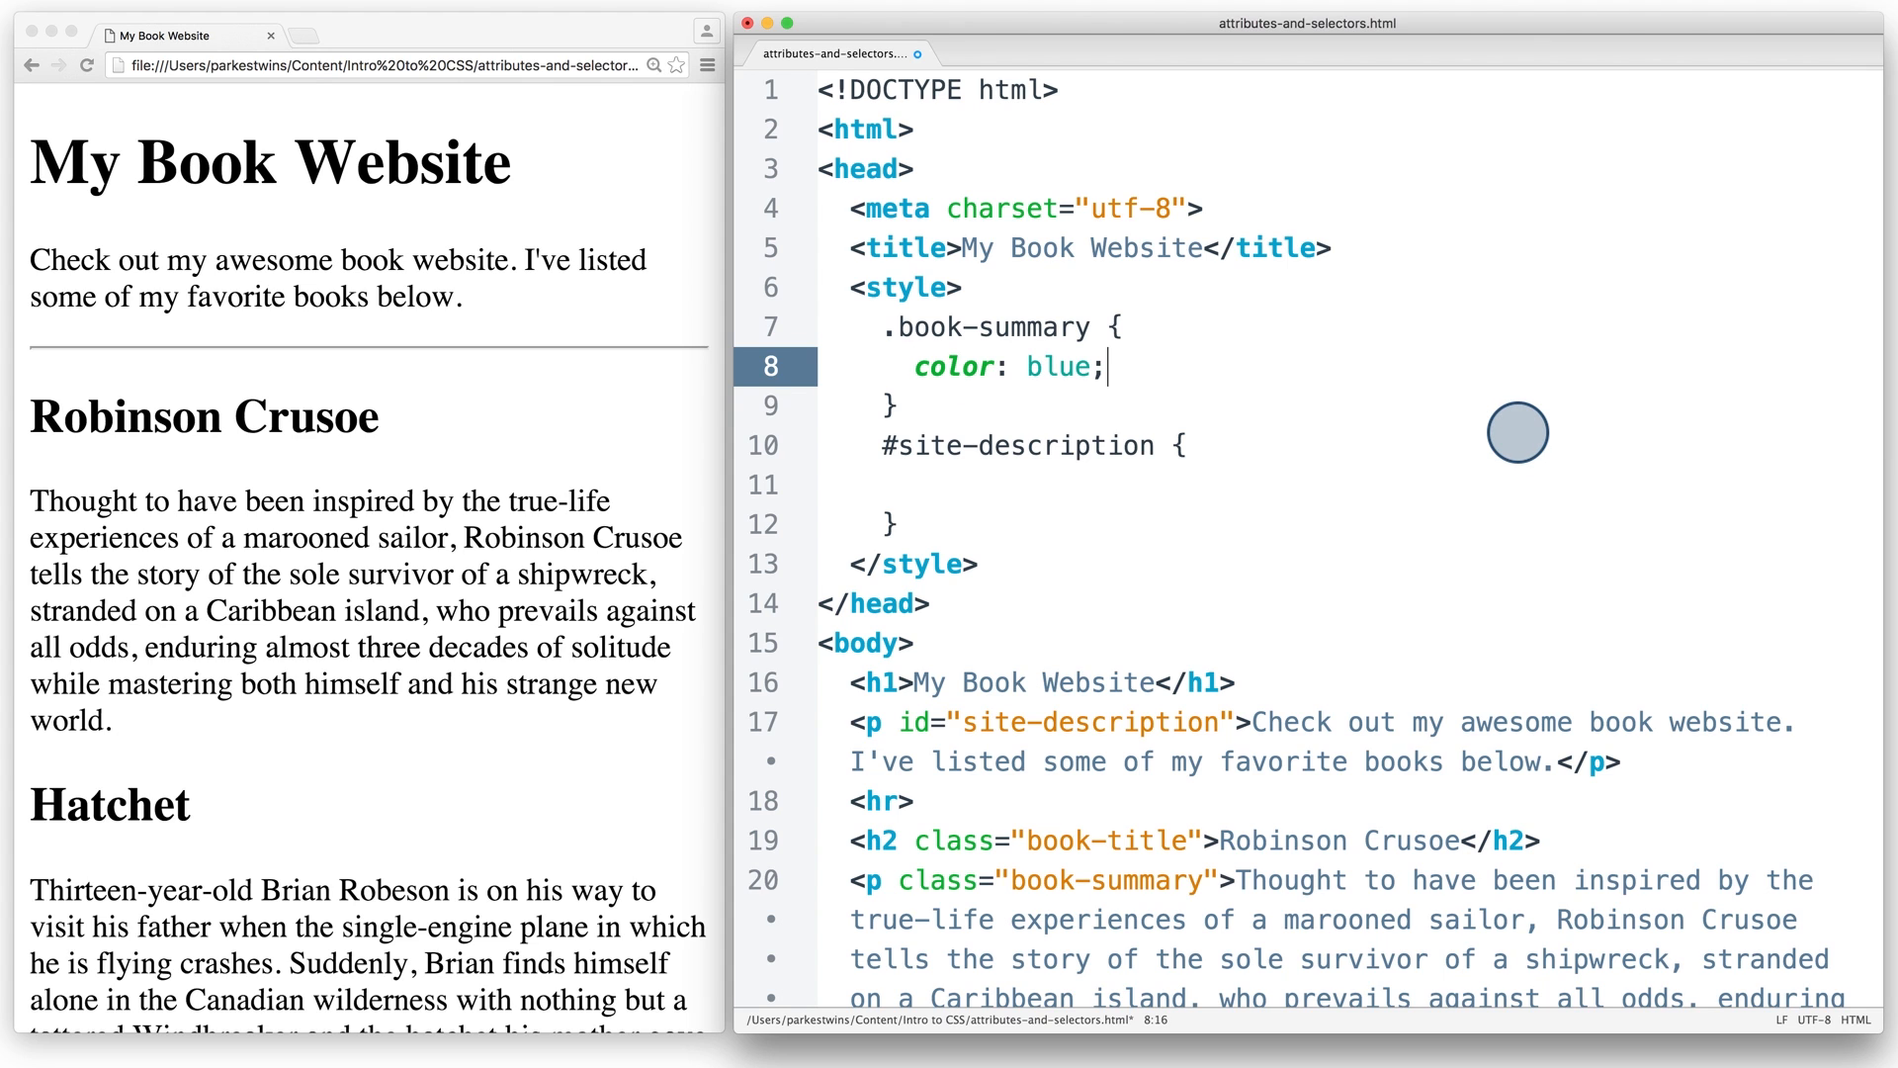
click(920, 486)
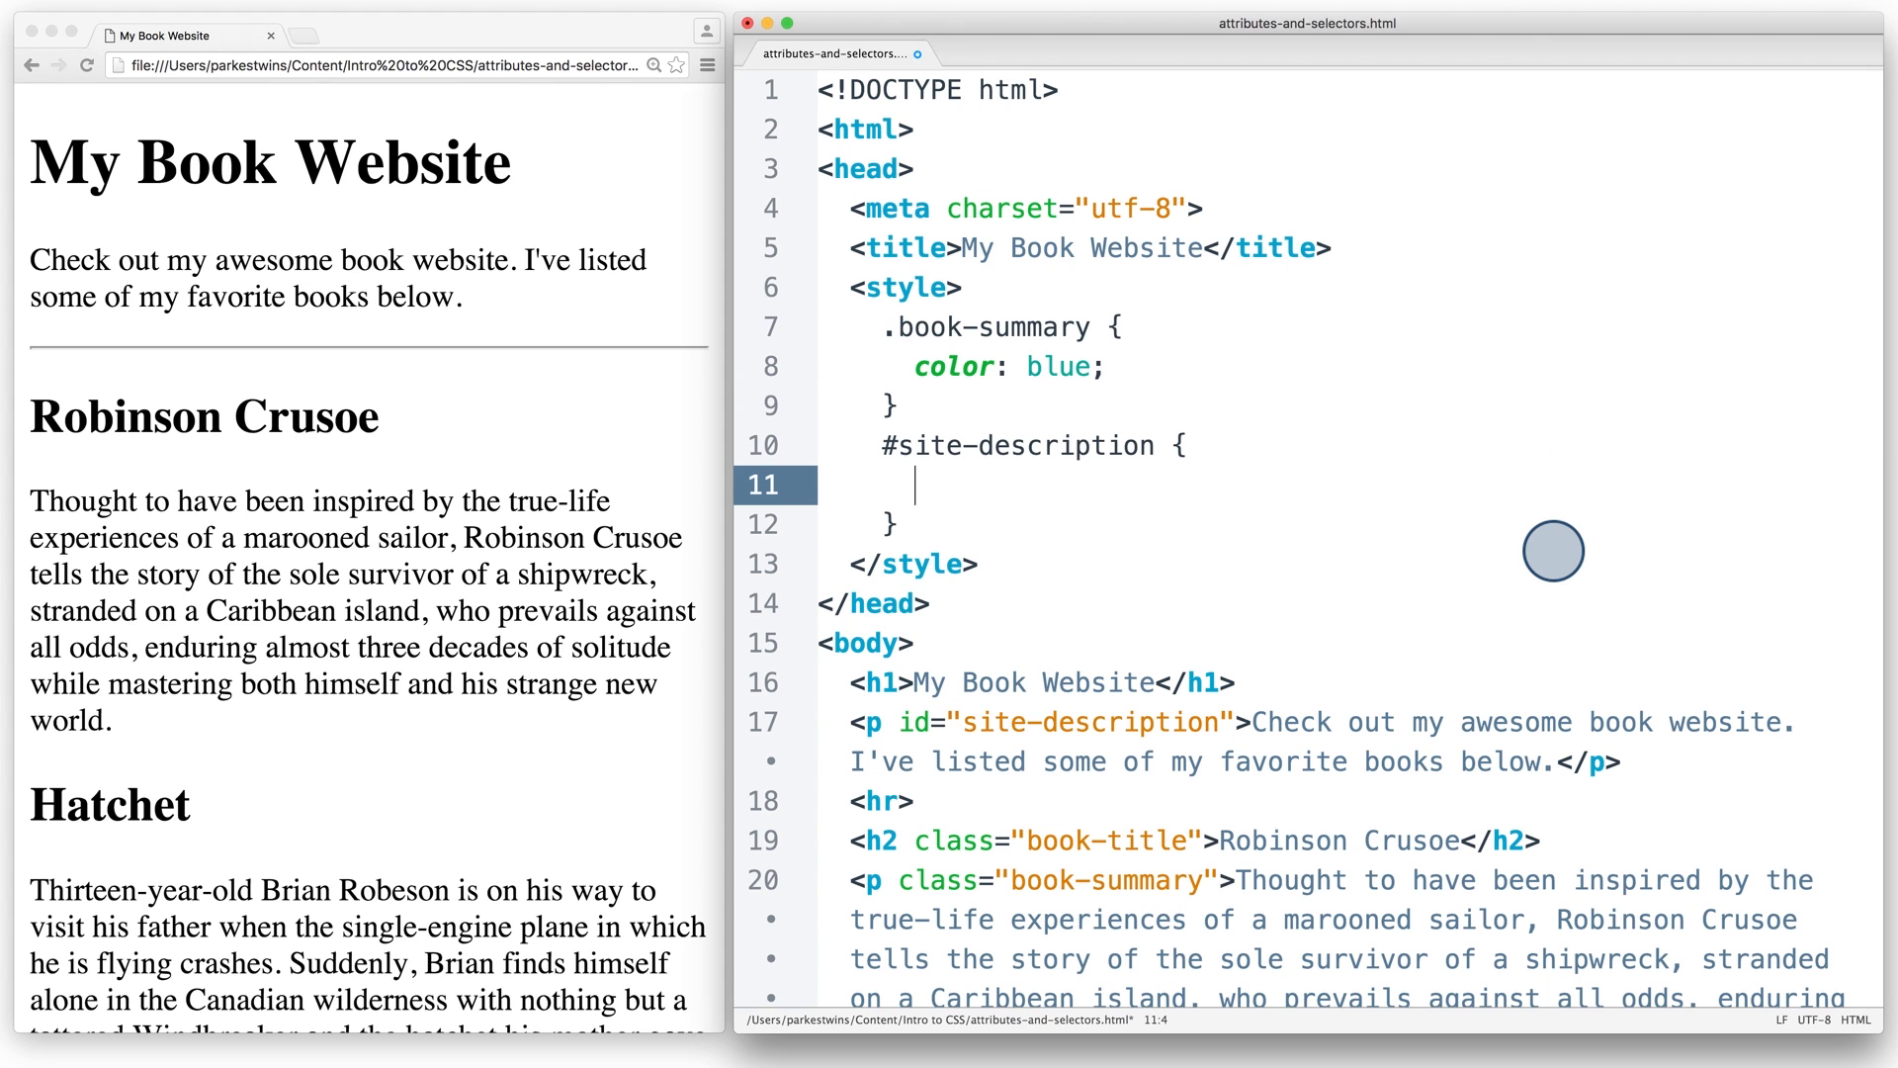
text(color: red;)
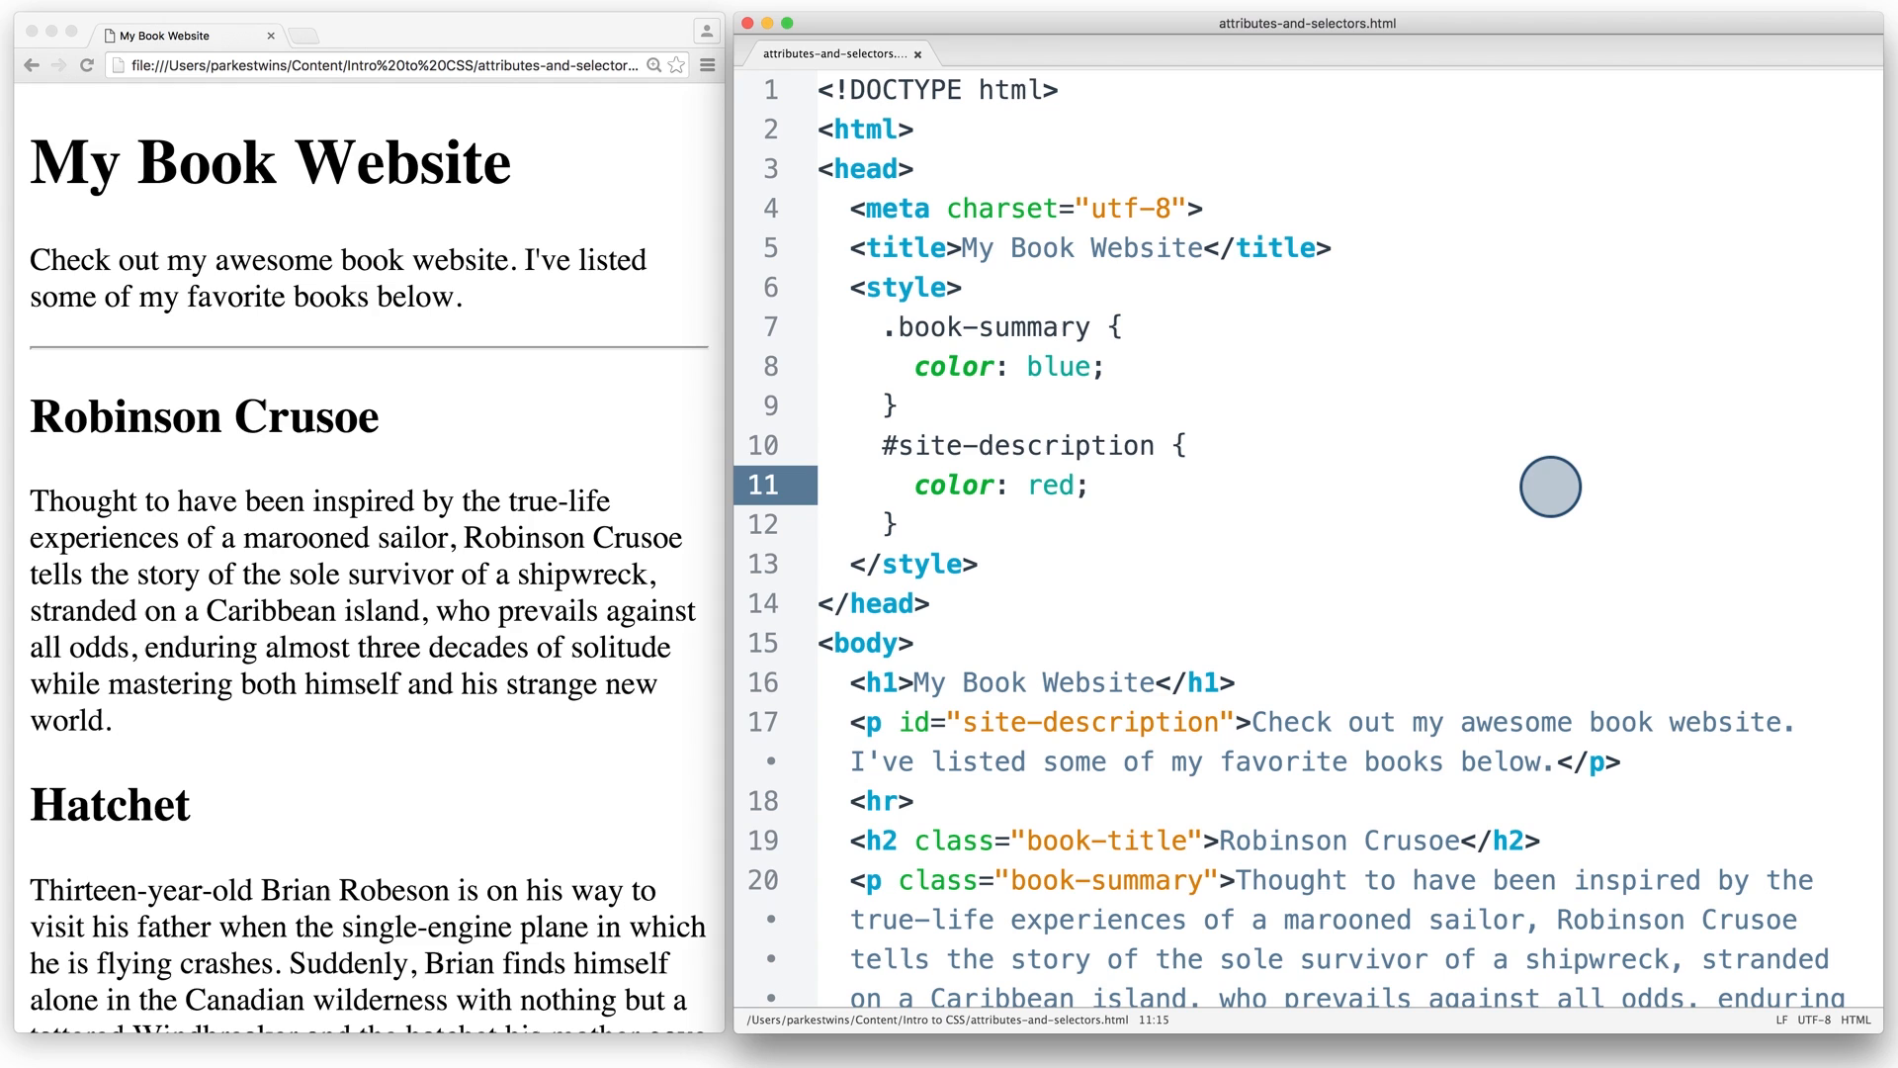